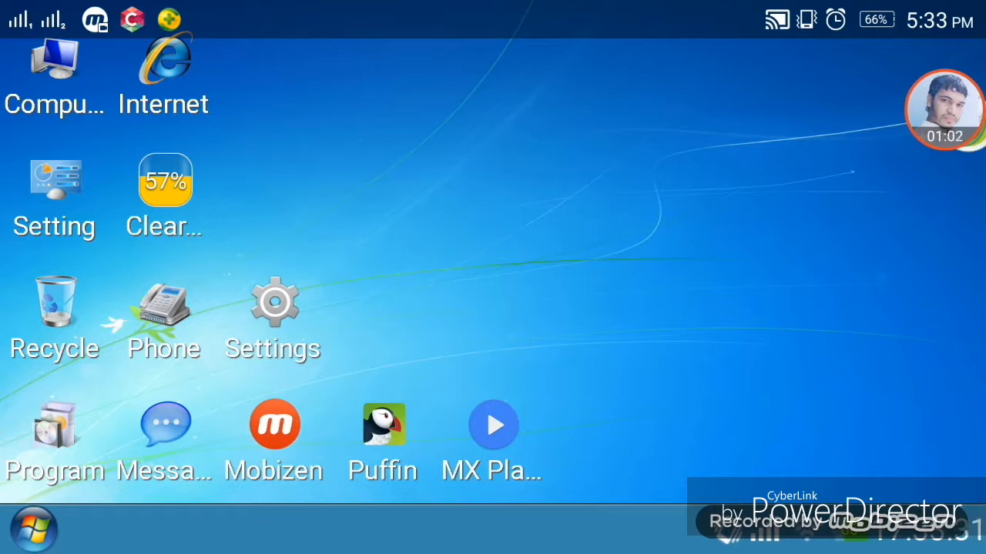
mouse_move(376, 231)
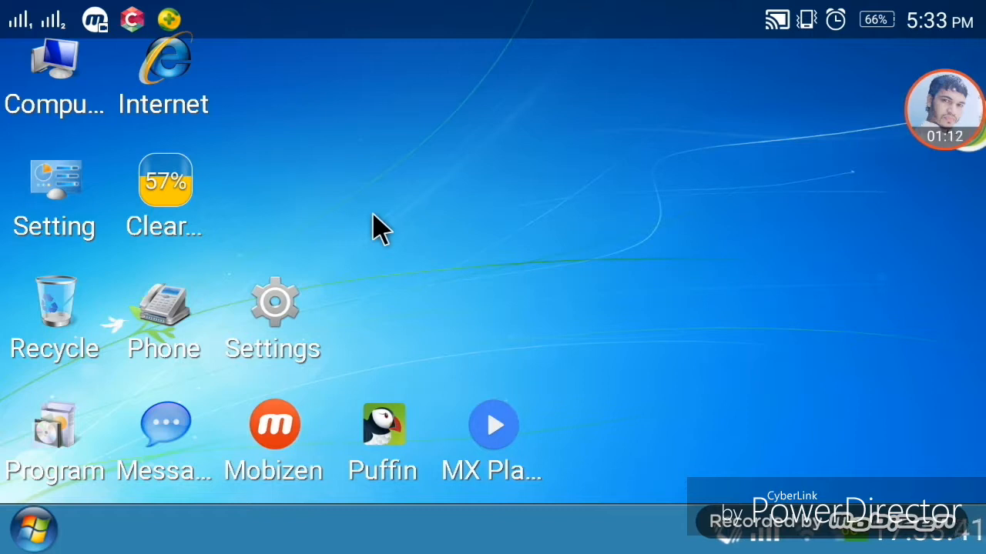
mouse_move(227, 187)
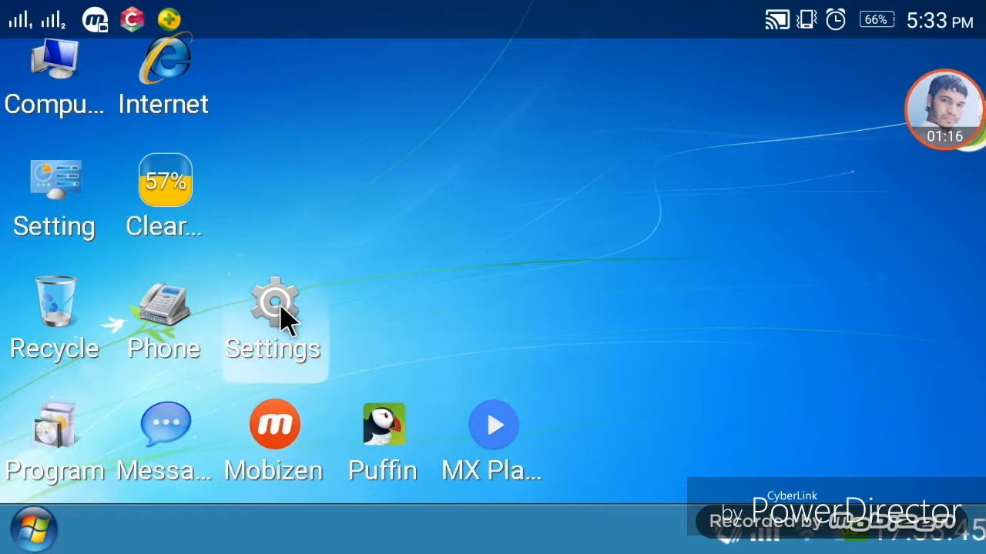
Step: Reach About phone > Device information and tap Build number toward unlocking developer options
click(274, 308)
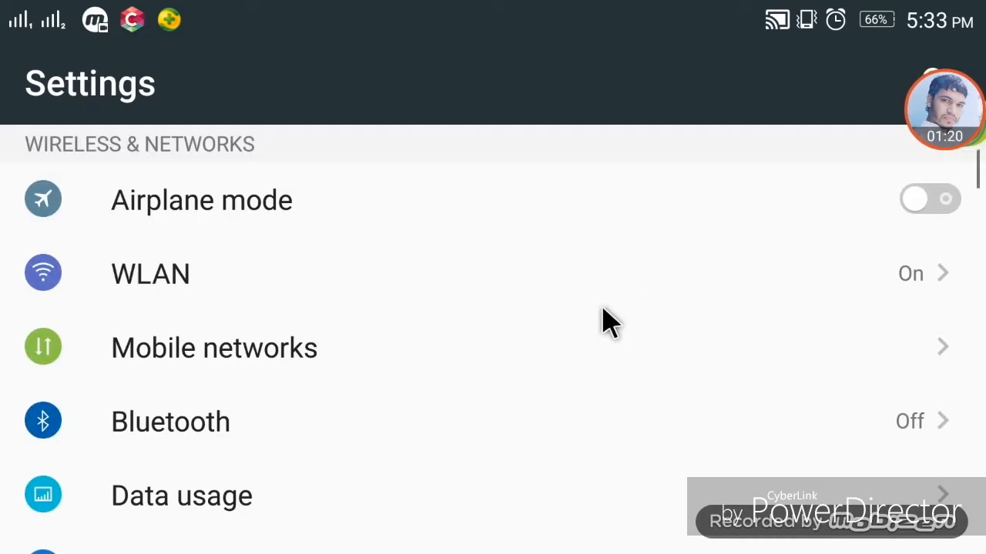
scroll(down, 3)
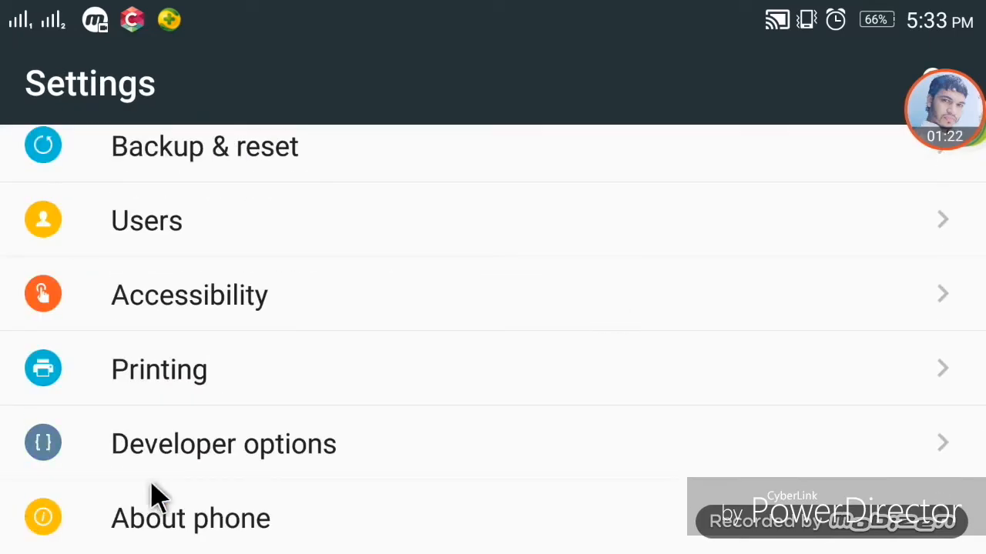
mouse_move(336, 465)
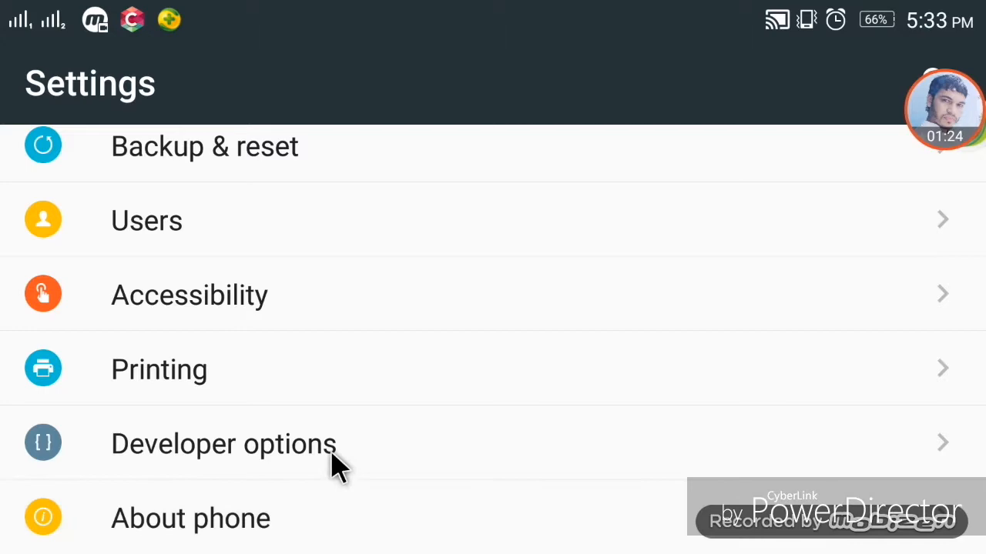
click(191, 517)
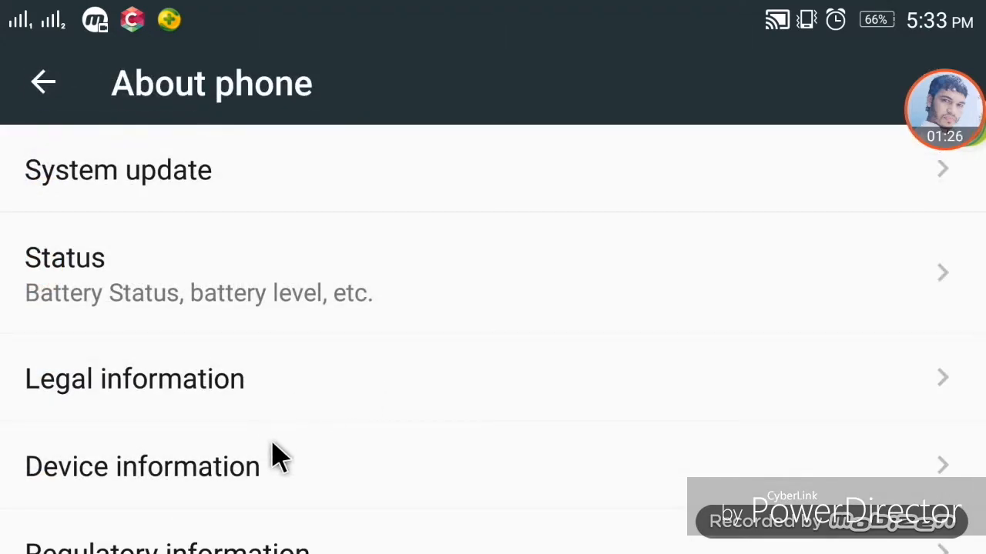
click(141, 465)
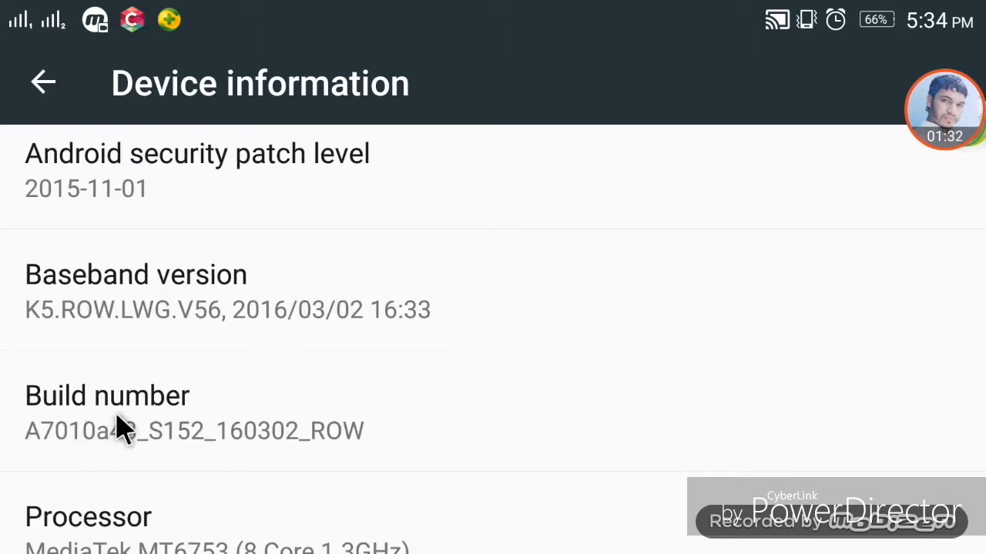
mouse_move(399, 422)
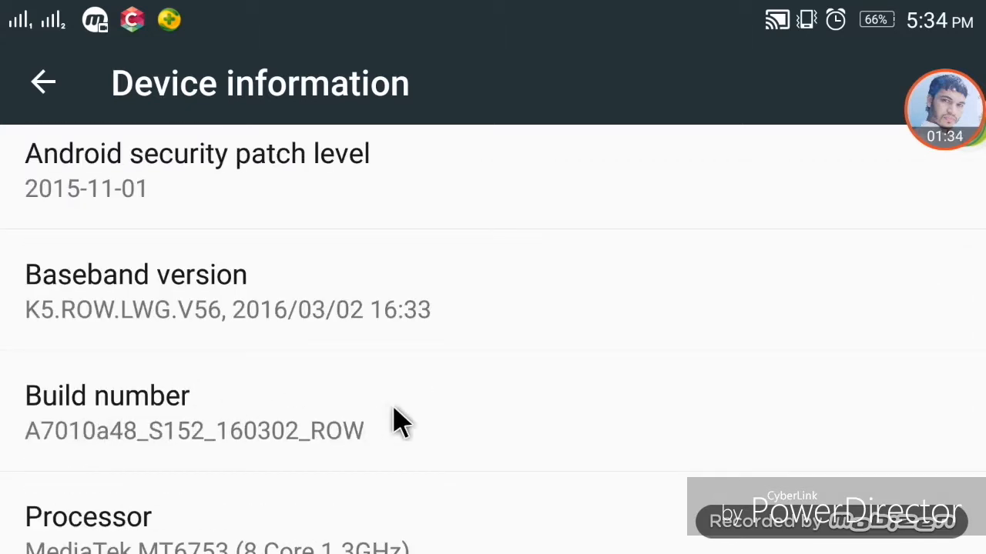
mouse_move(474, 416)
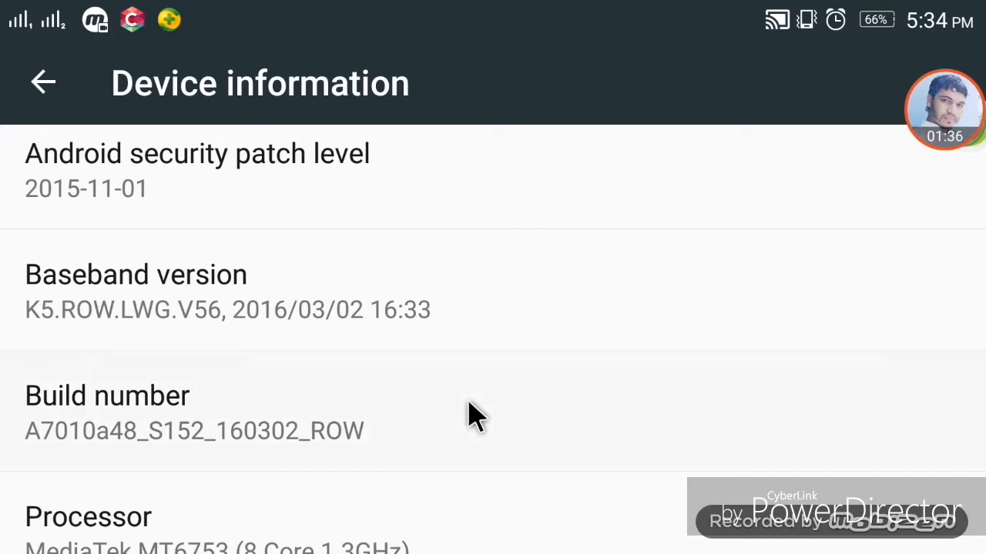
click(108, 394)
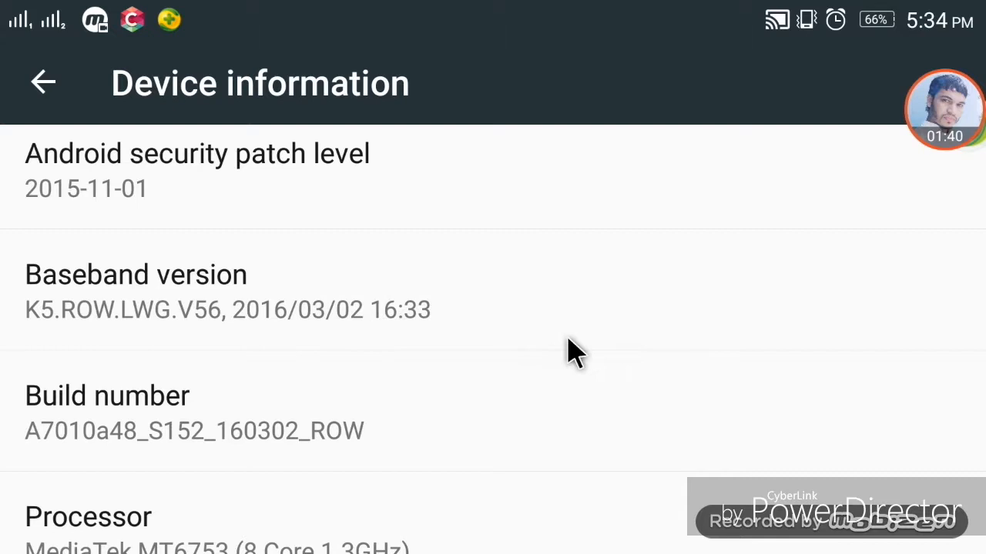
mouse_move(200, 446)
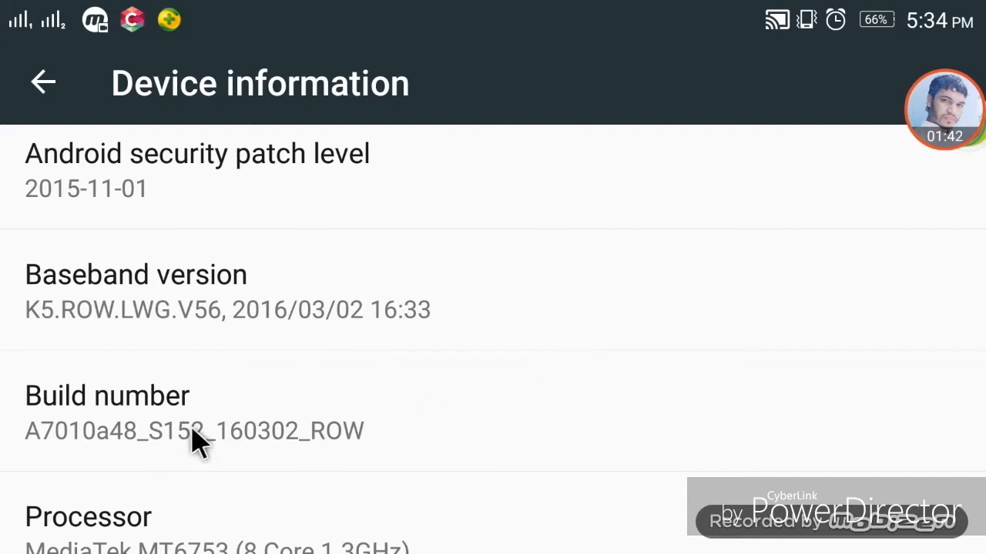
mouse_move(447, 423)
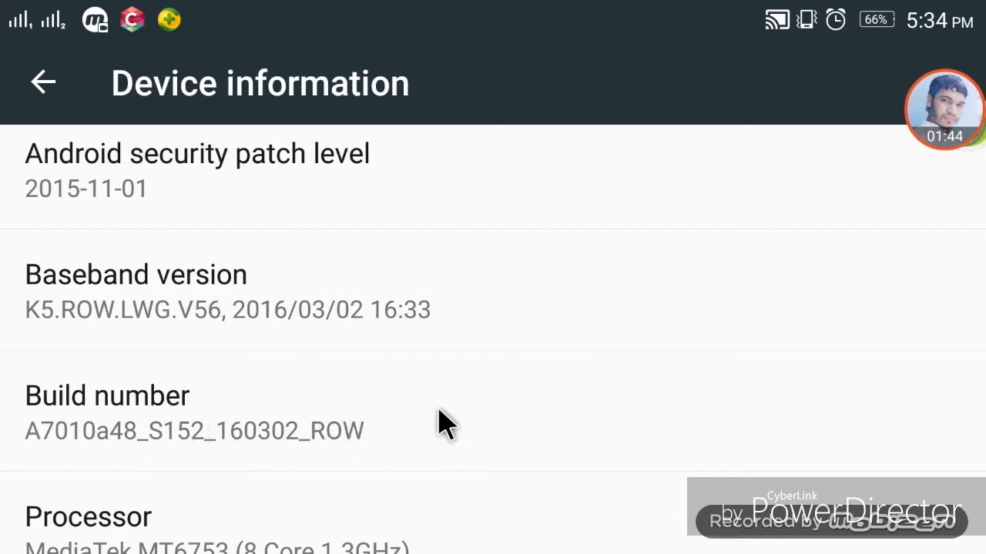
mouse_move(416, 431)
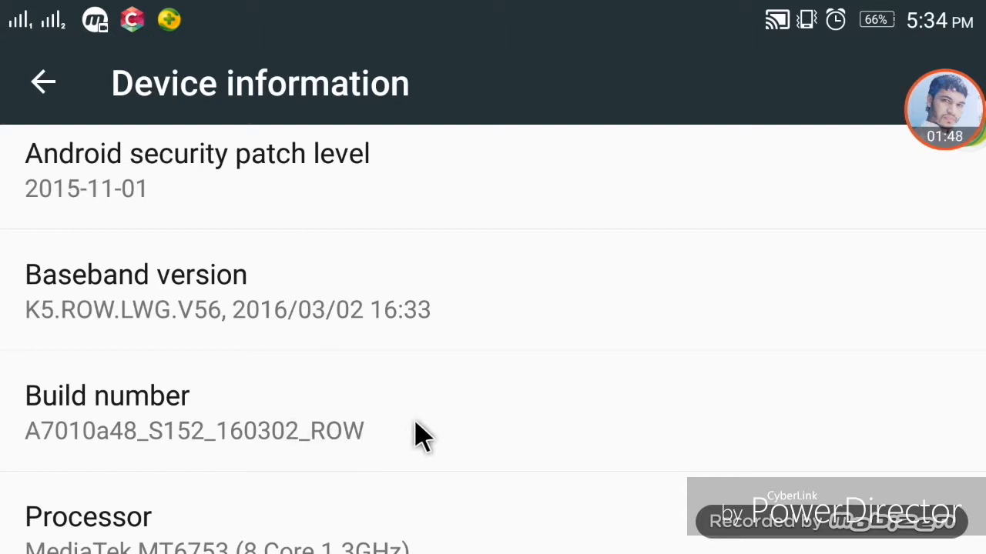
mouse_move(439, 416)
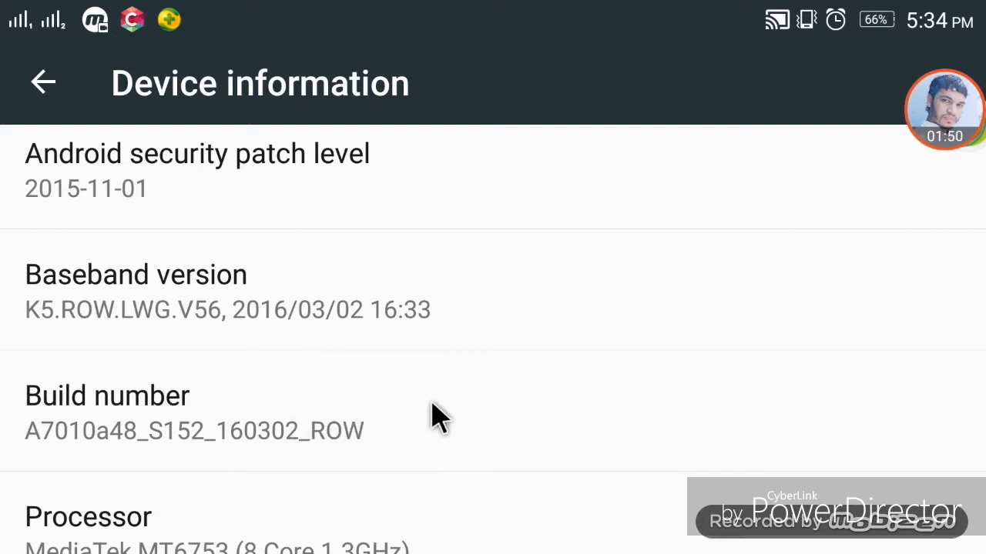
mouse_move(177, 412)
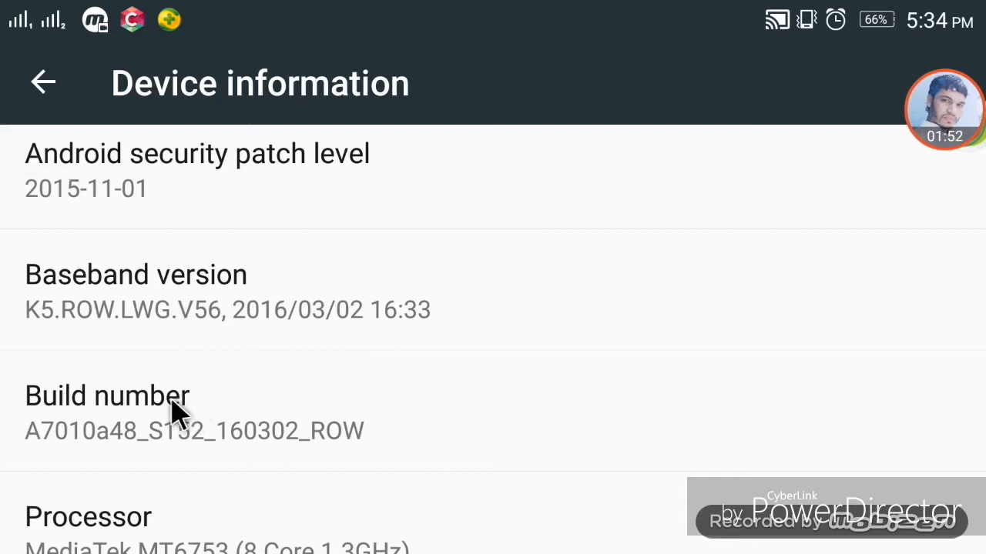
mouse_move(19, 161)
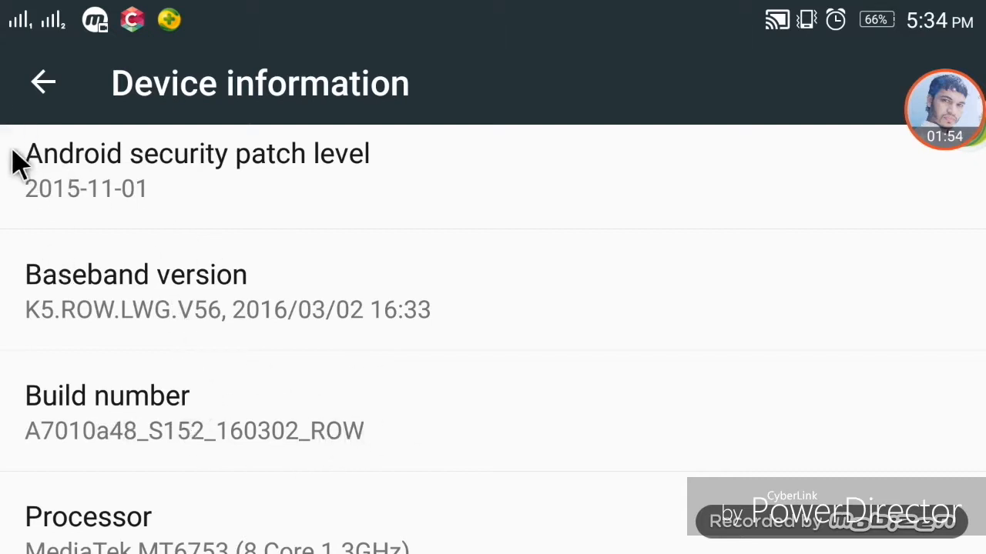
mouse_move(43, 83)
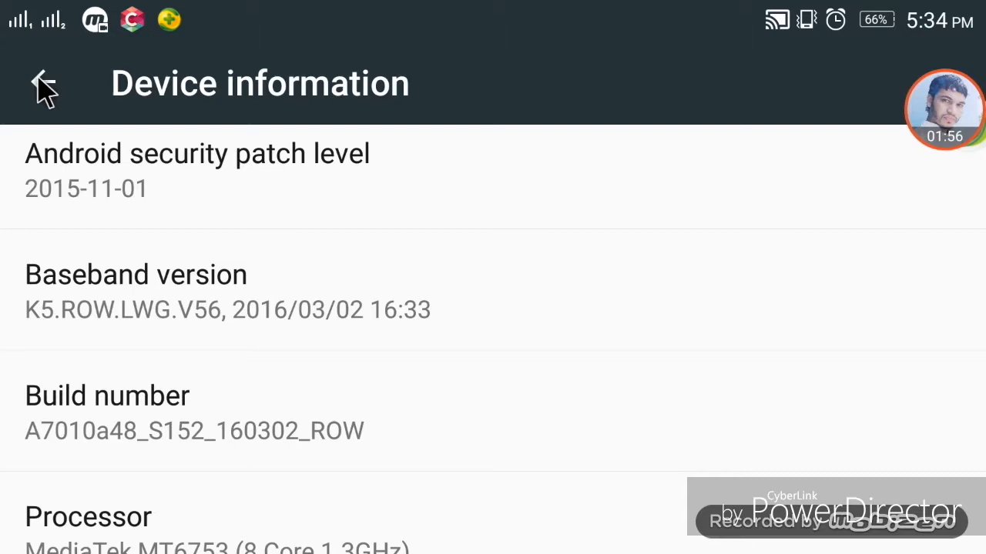
click(43, 84)
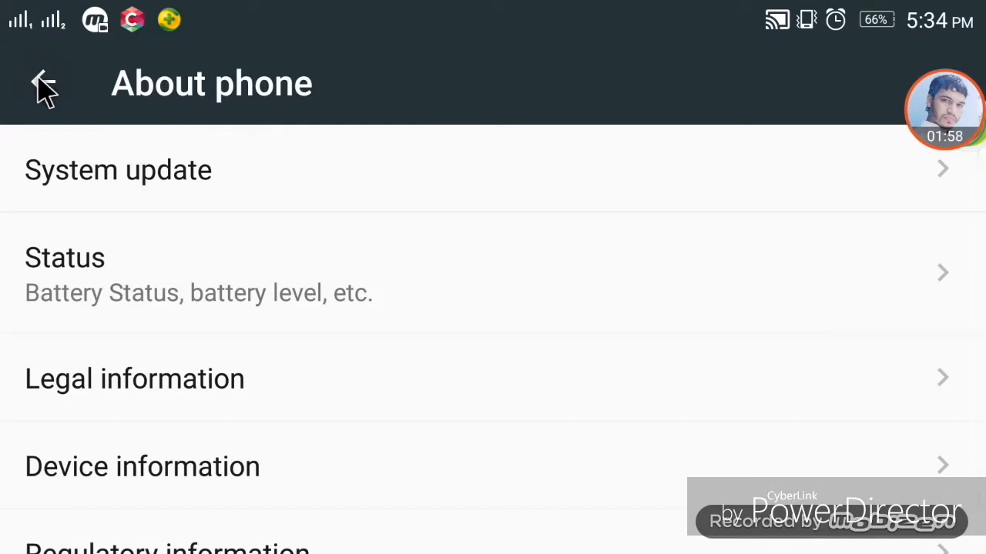
click(43, 84)
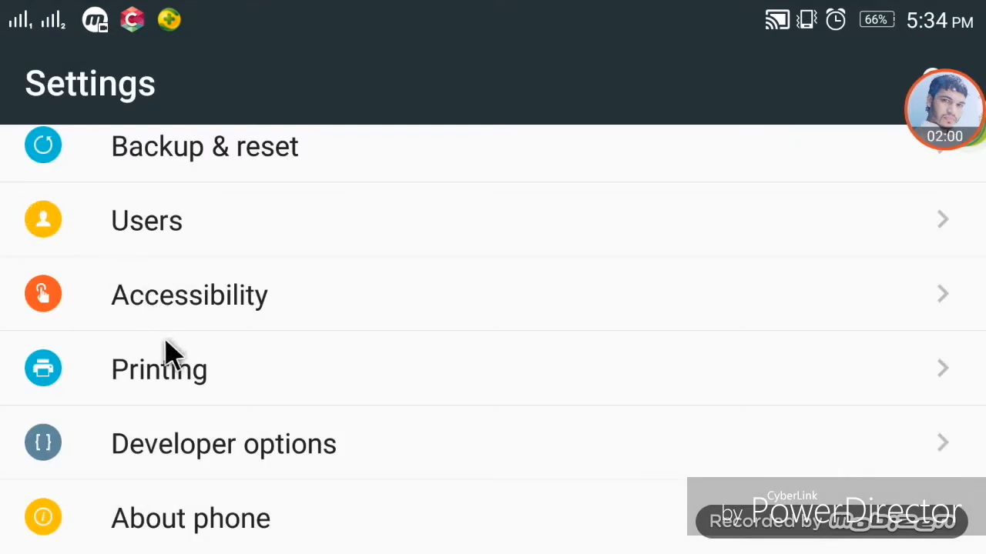
mouse_move(168, 459)
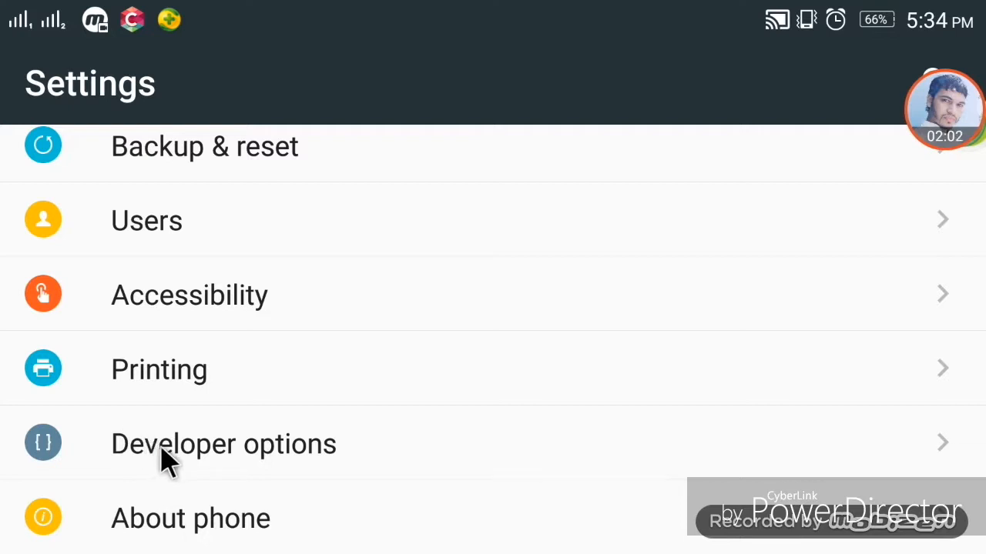
mouse_move(185, 465)
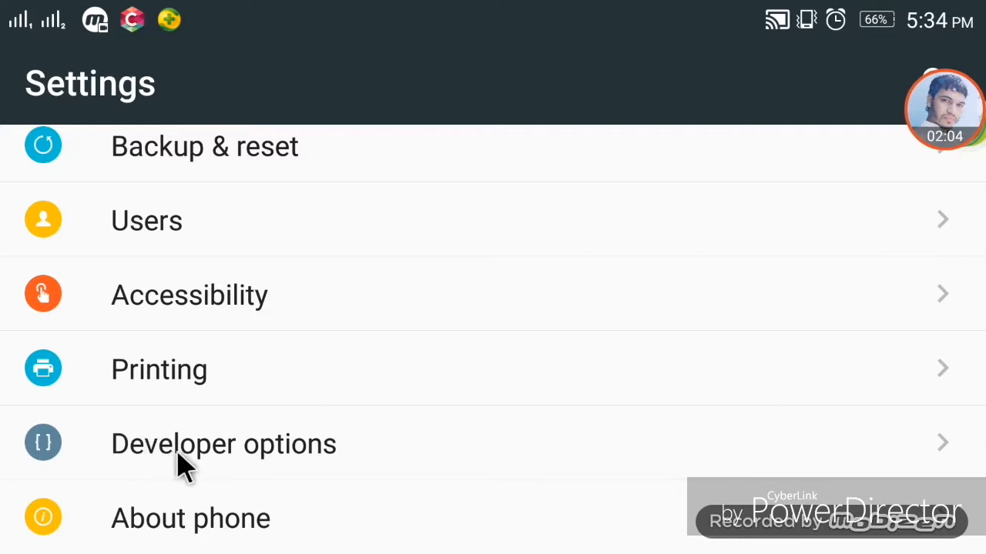
mouse_move(277, 462)
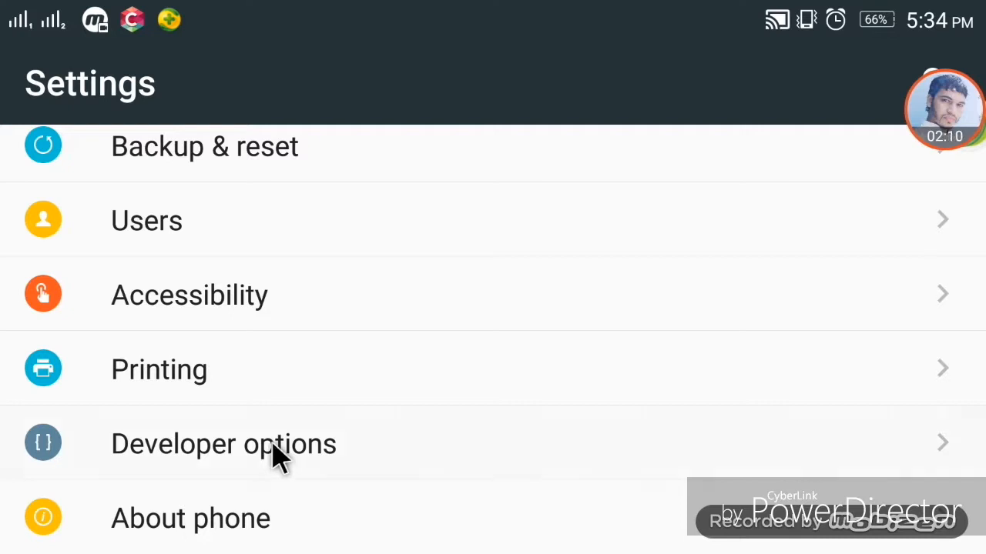
click(225, 444)
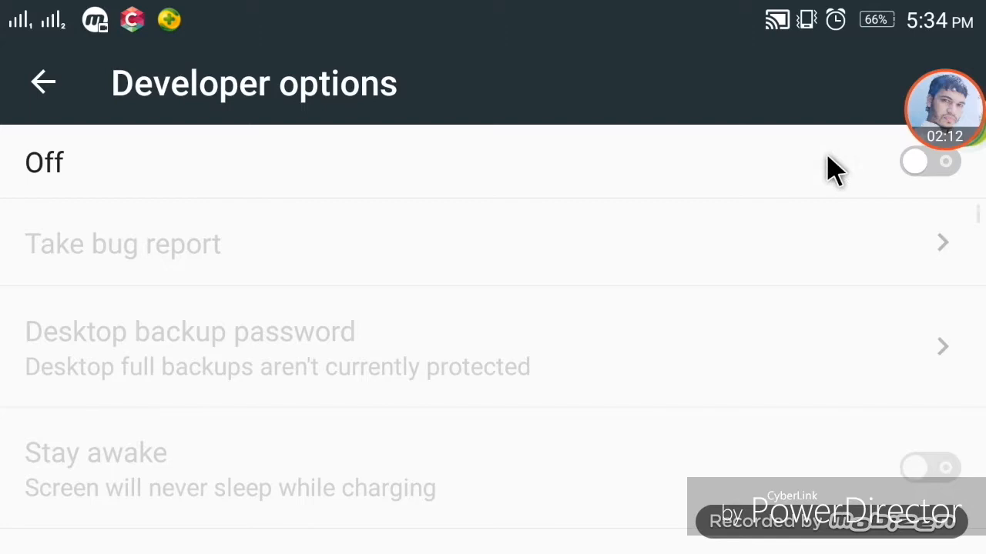
mouse_move(936, 181)
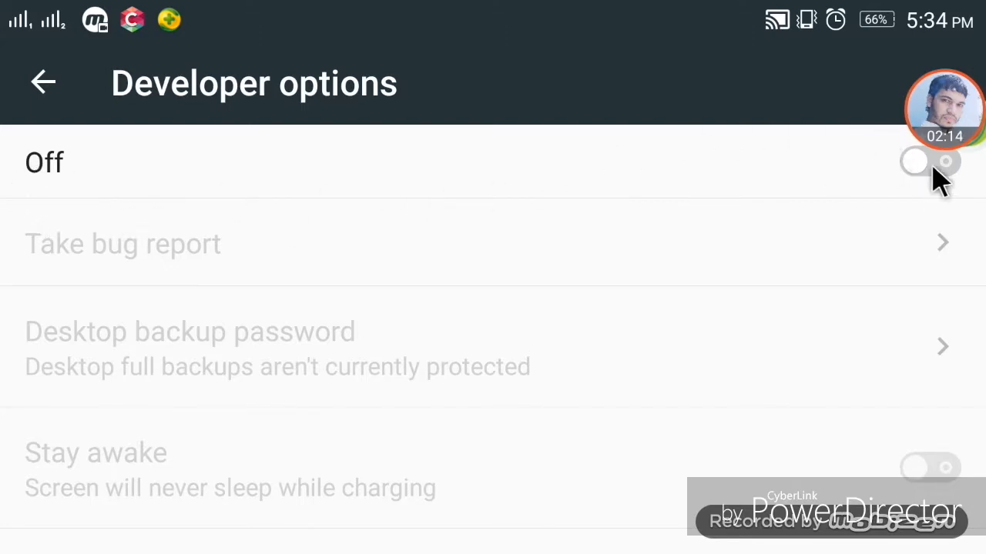
click(930, 162)
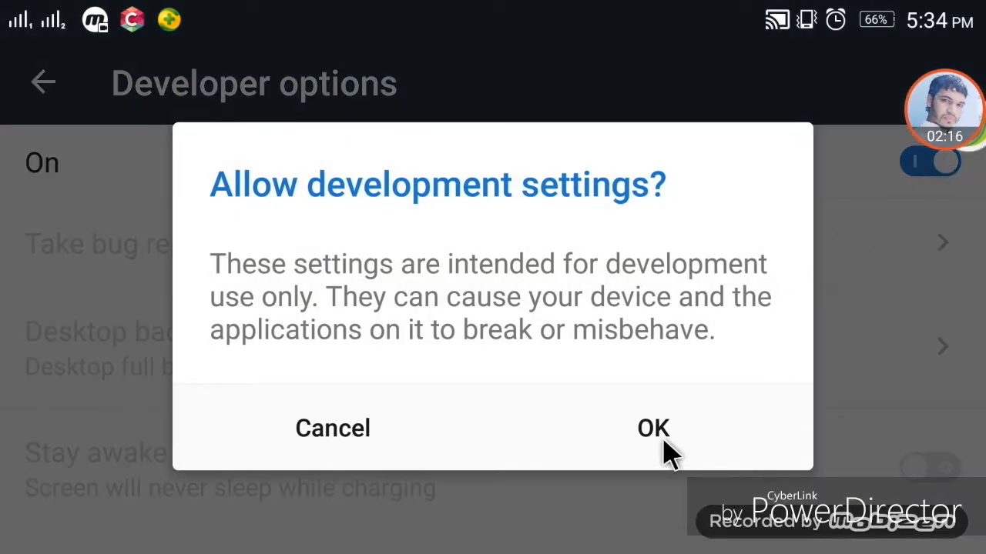
click(653, 428)
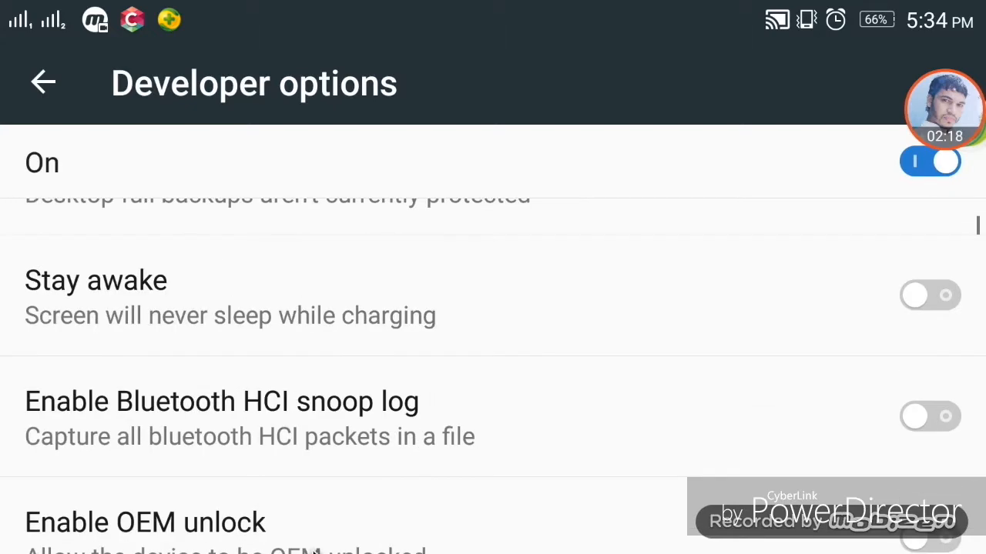
Step: Scroll to the drawing section and set Window animation scale to 10x
scroll(down, 3)
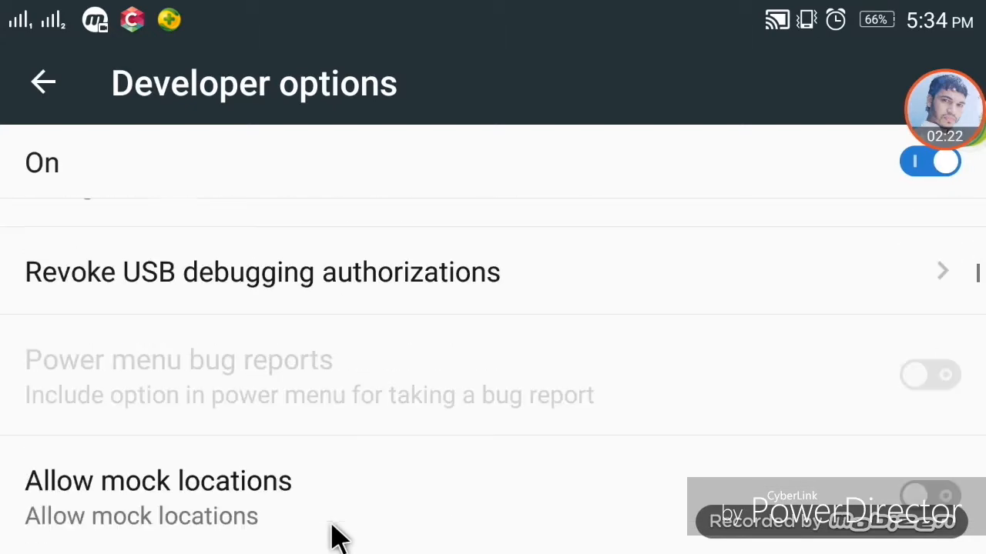
scroll(down, 3)
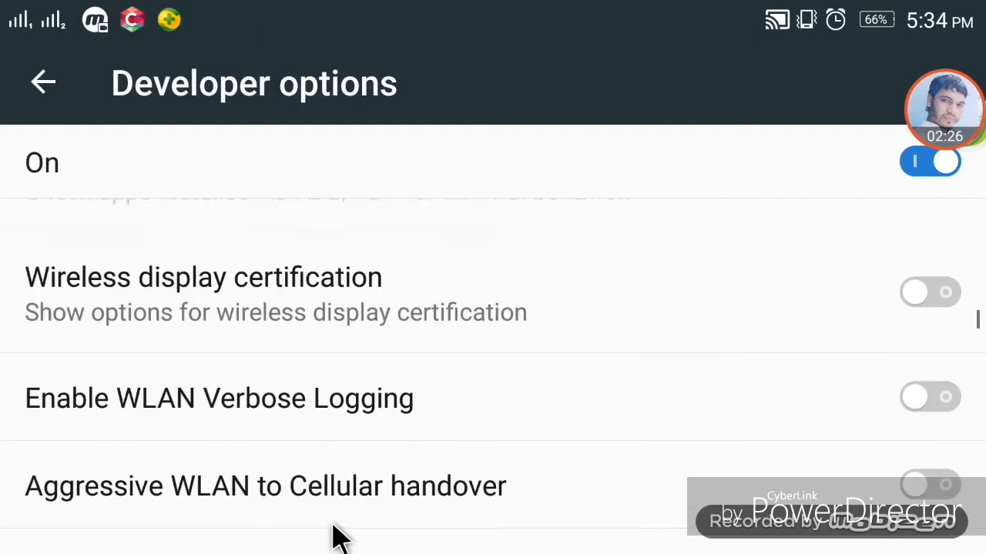
scroll(down, 3)
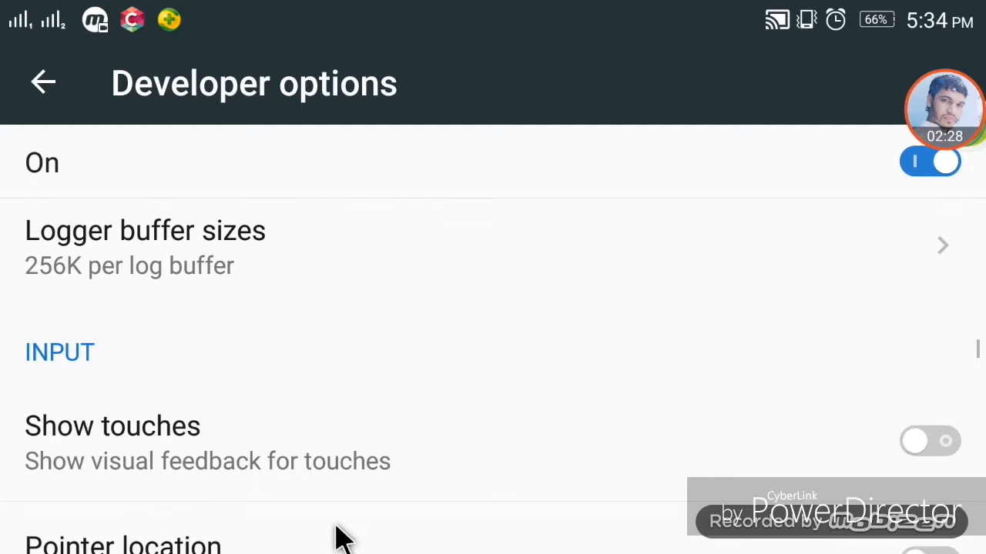
scroll(down, 3)
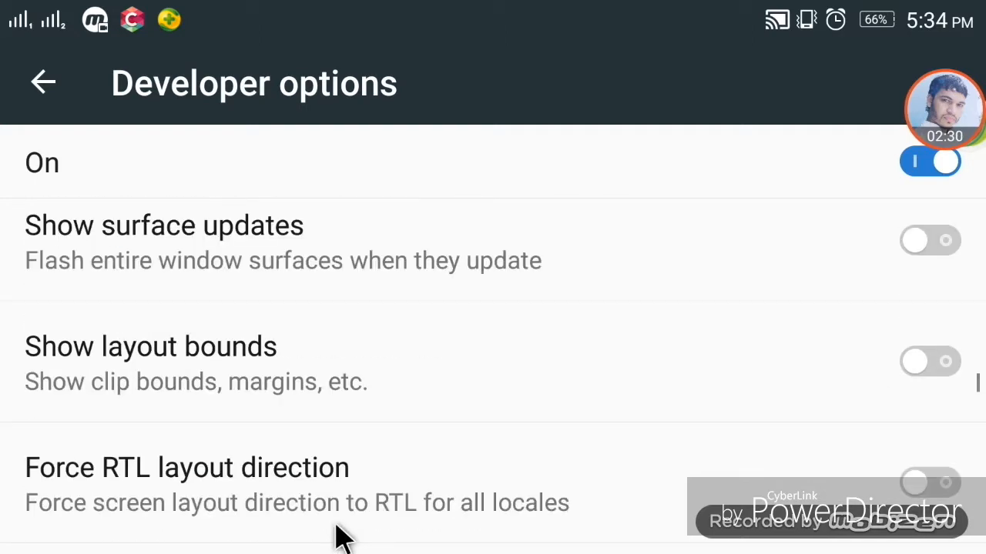
scroll(down, 3)
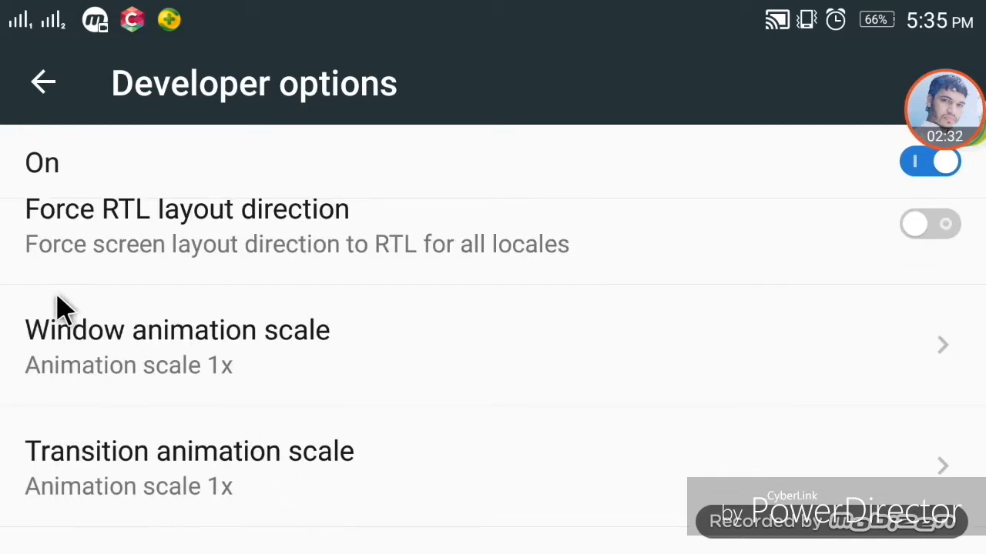
mouse_move(247, 358)
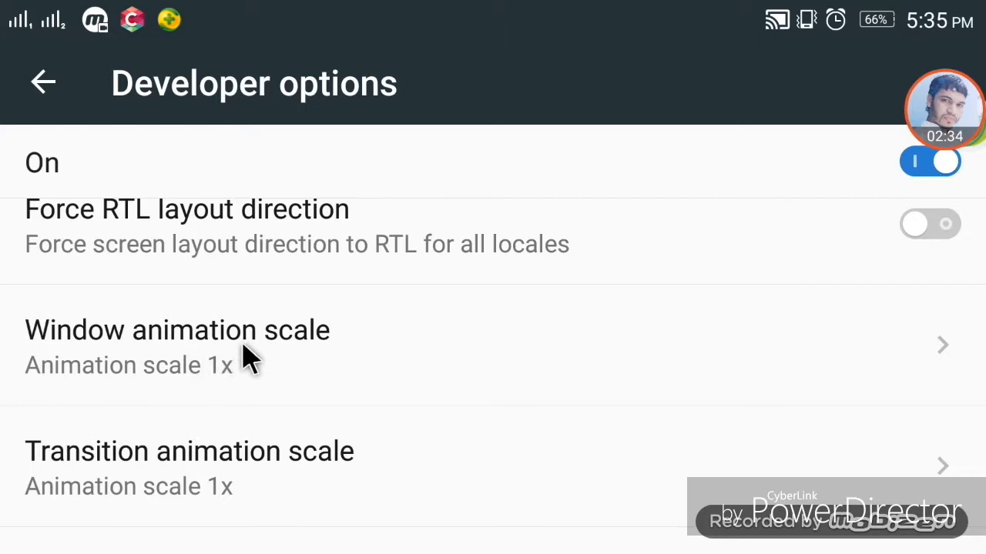
click(177, 329)
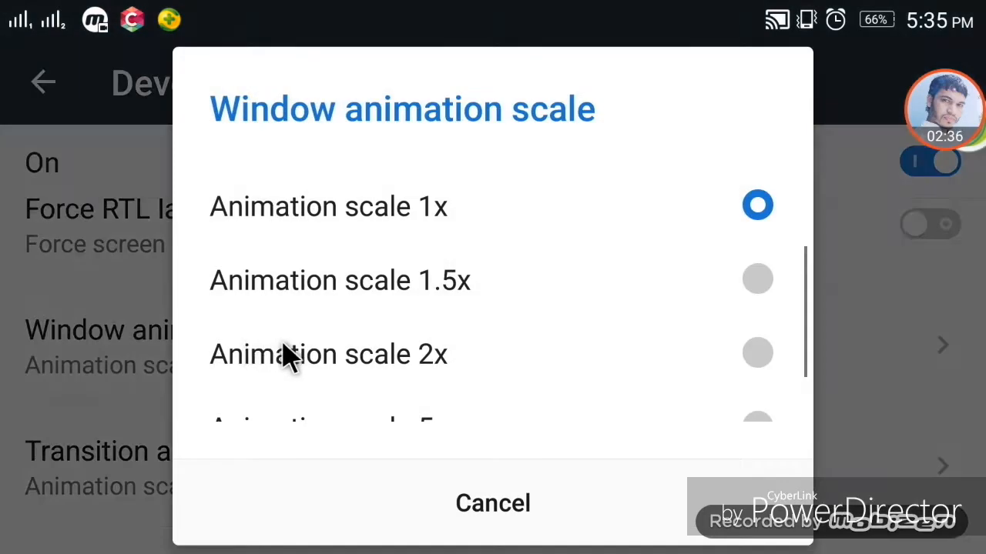
scroll(down, 3)
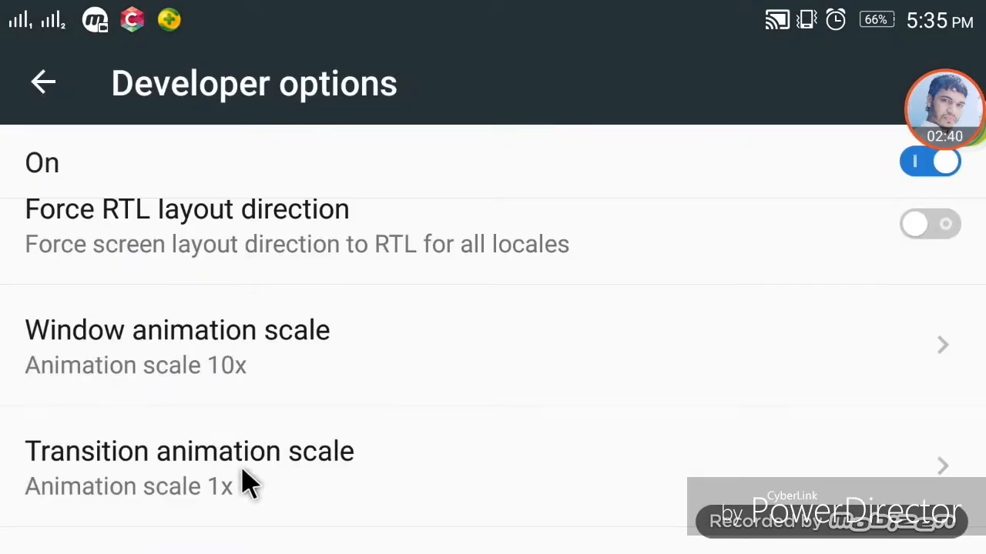
mouse_move(157, 477)
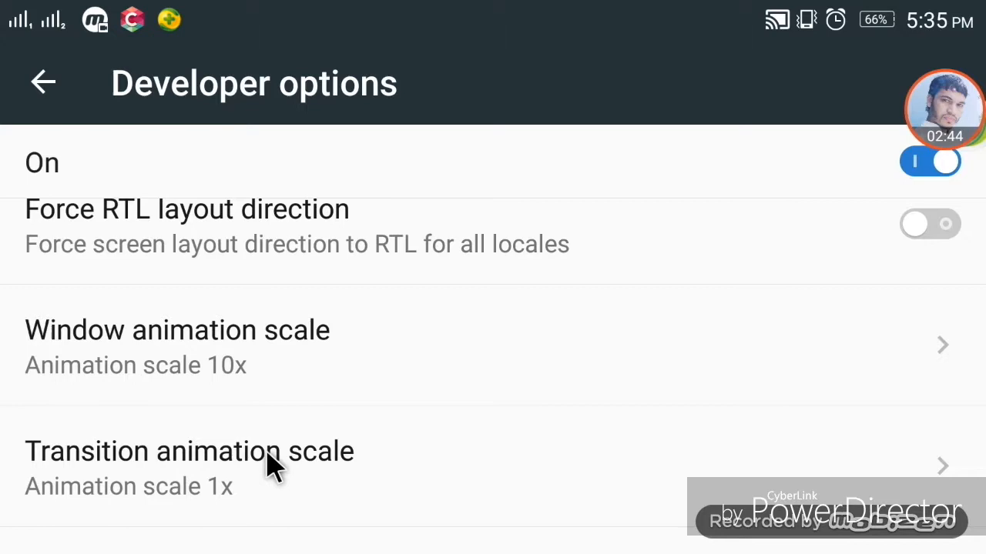
Step: Set Transition animation scale and Animator duration scale to 10x as well
click(188, 462)
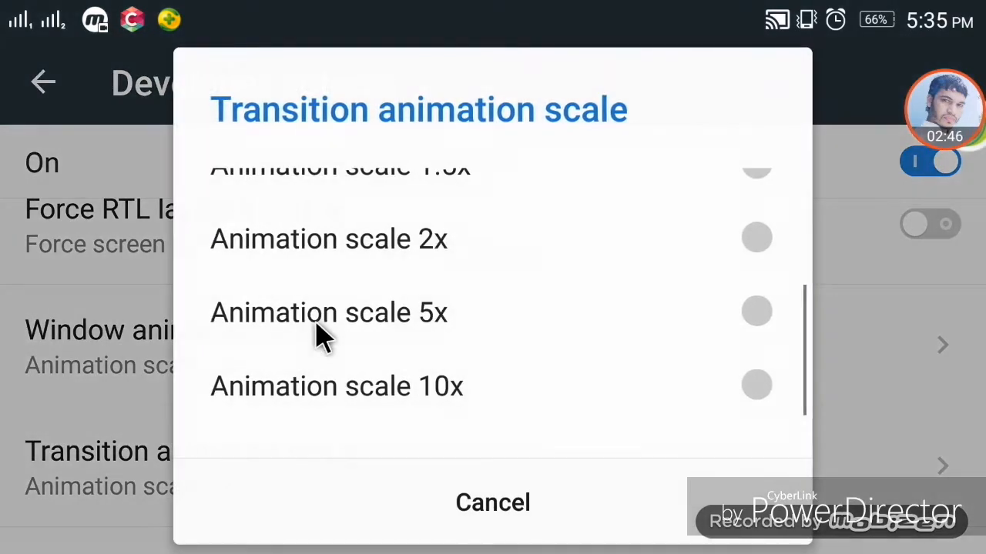
mouse_move(372, 397)
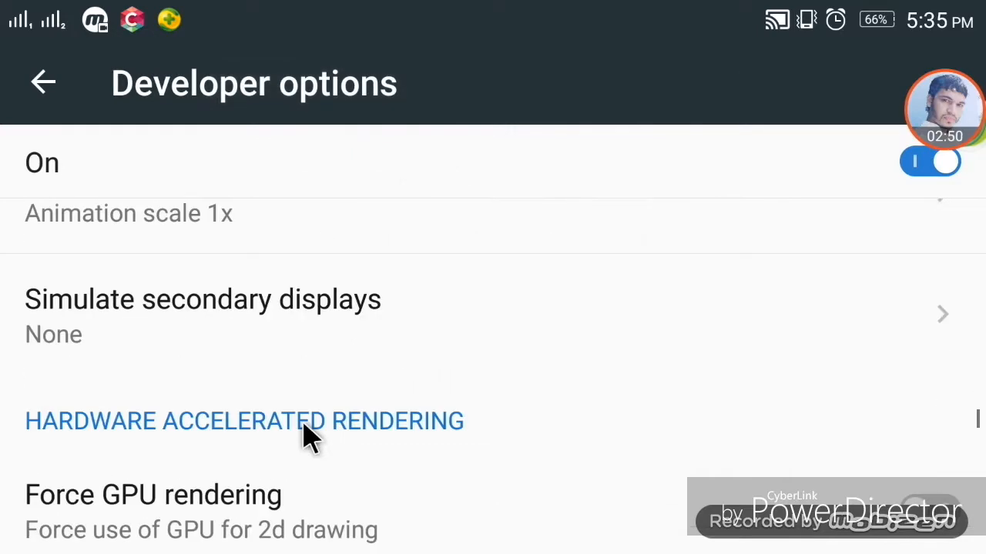
scroll(down, 3)
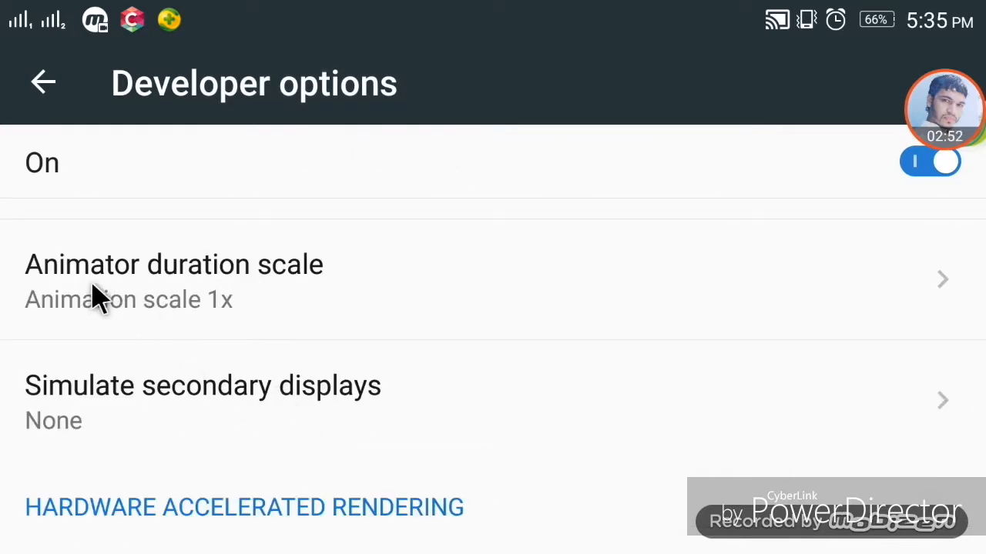
click(174, 265)
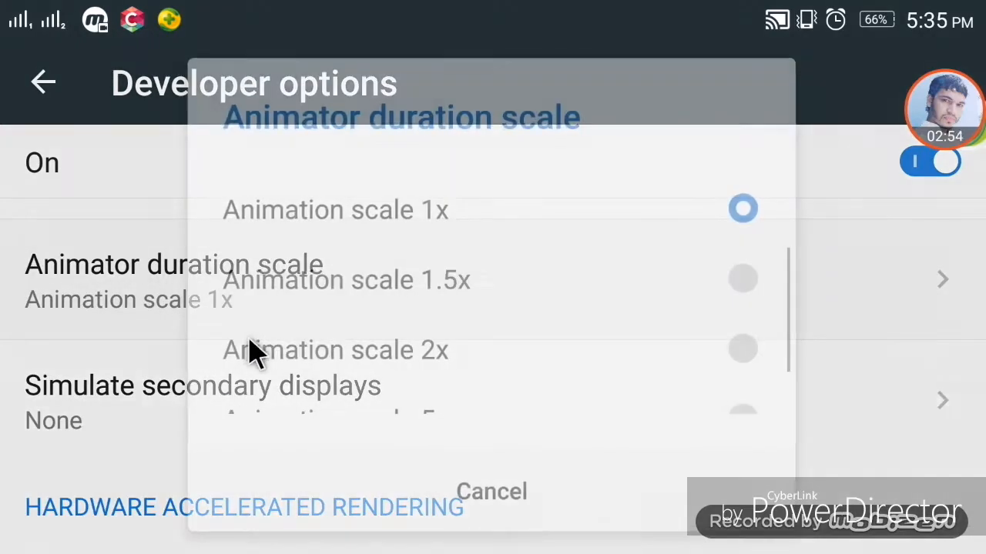
scroll(down, 3)
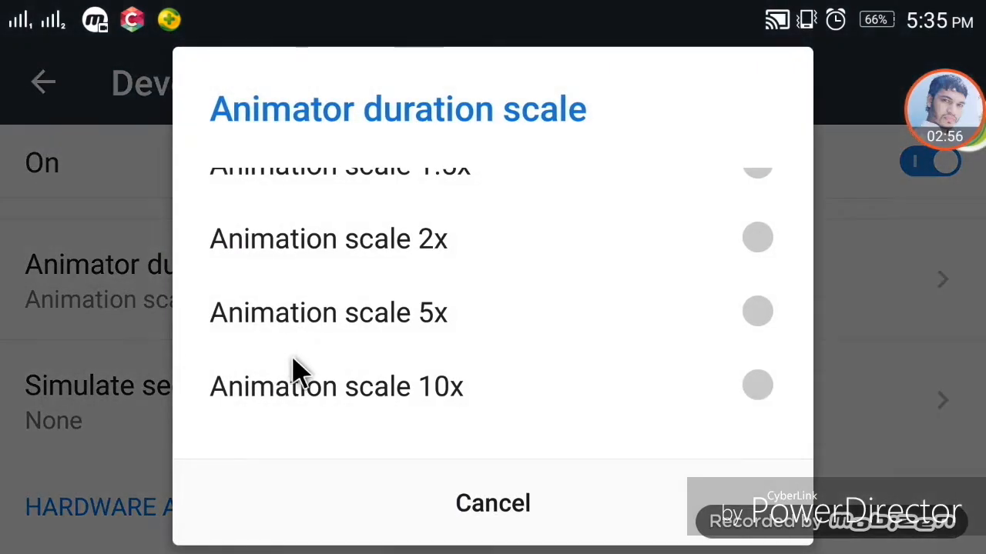
click(336, 385)
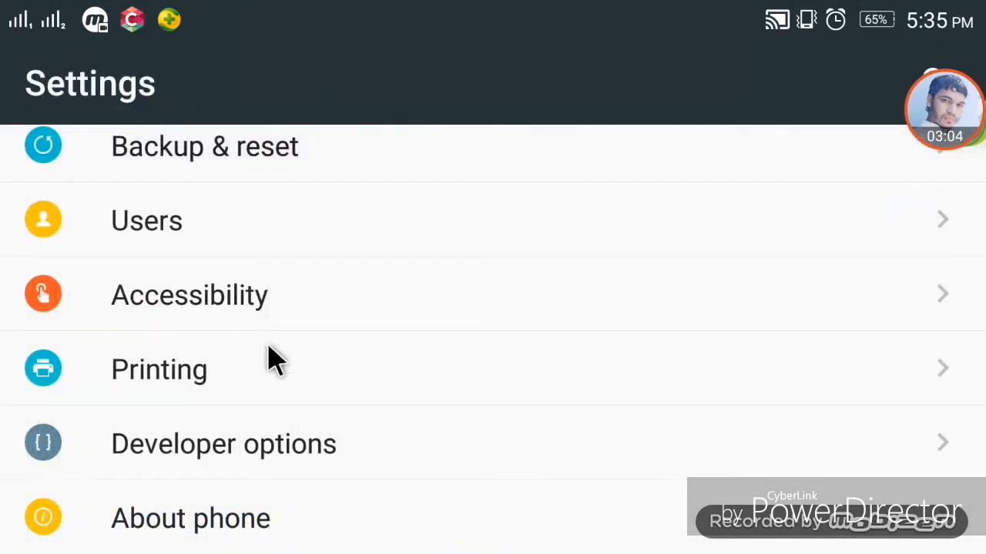
mouse_move(193, 308)
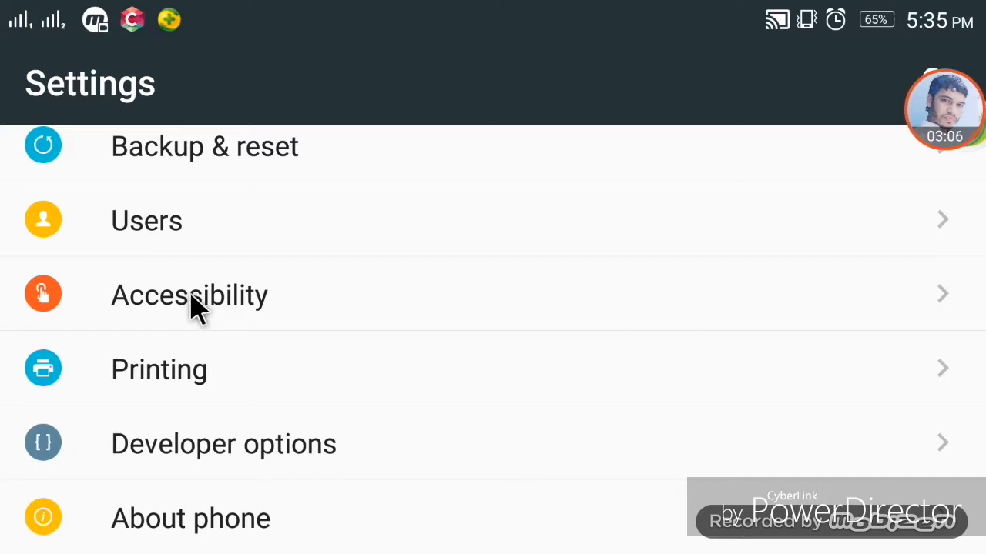
mouse_move(185, 316)
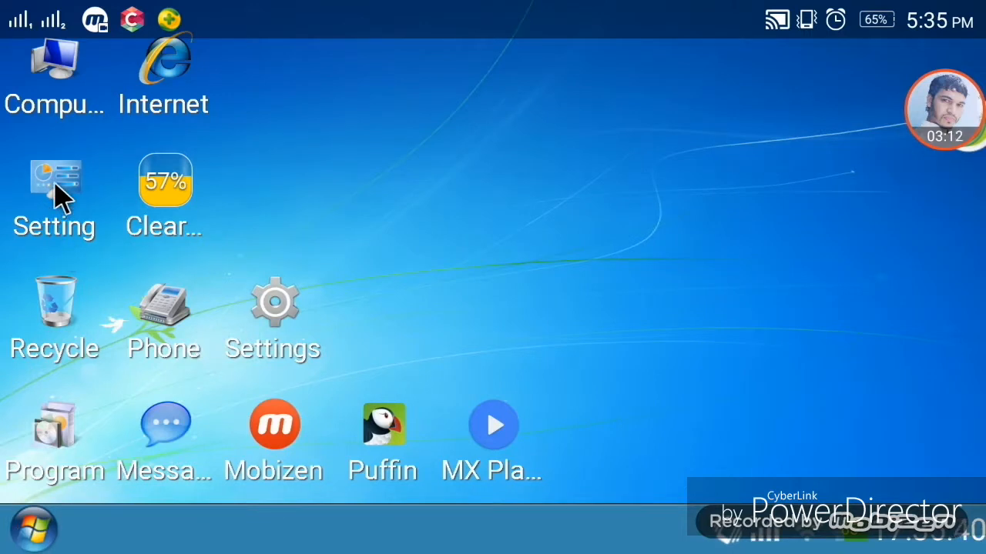
mouse_move(102, 208)
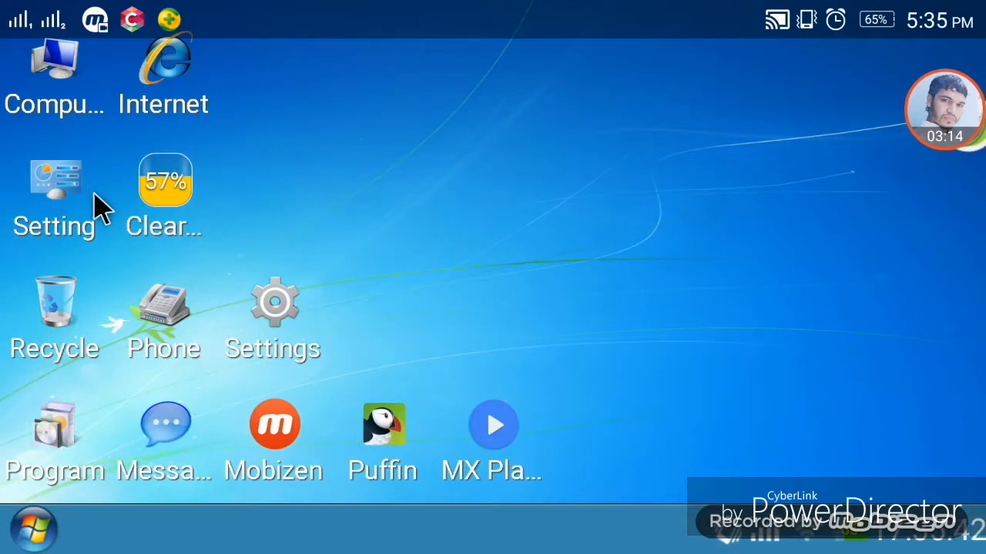
mouse_move(49, 88)
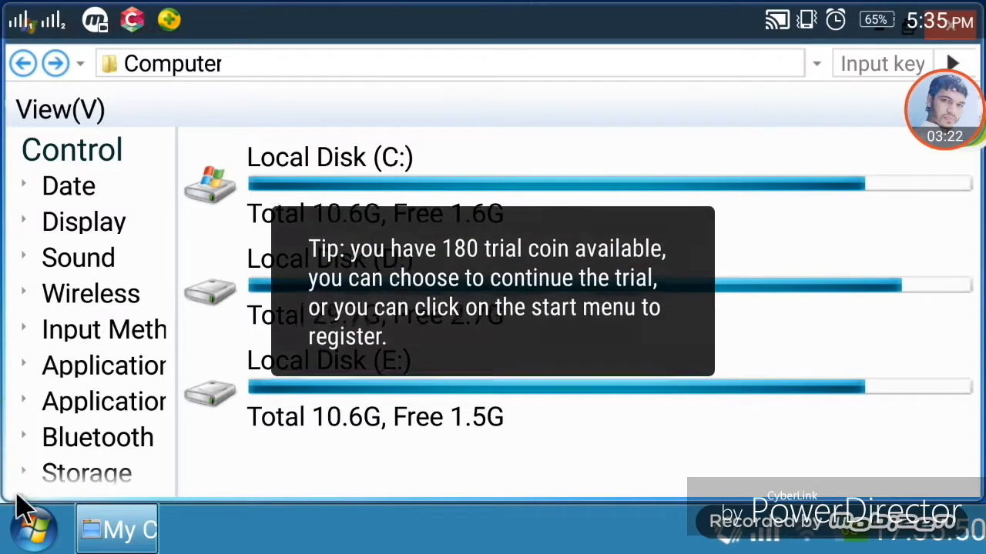
click(32, 530)
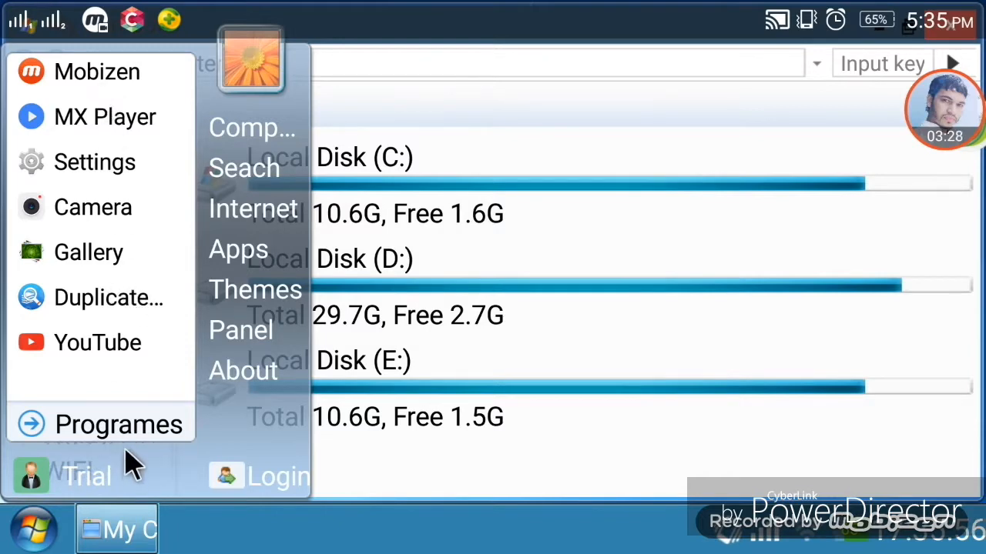
click(120, 425)
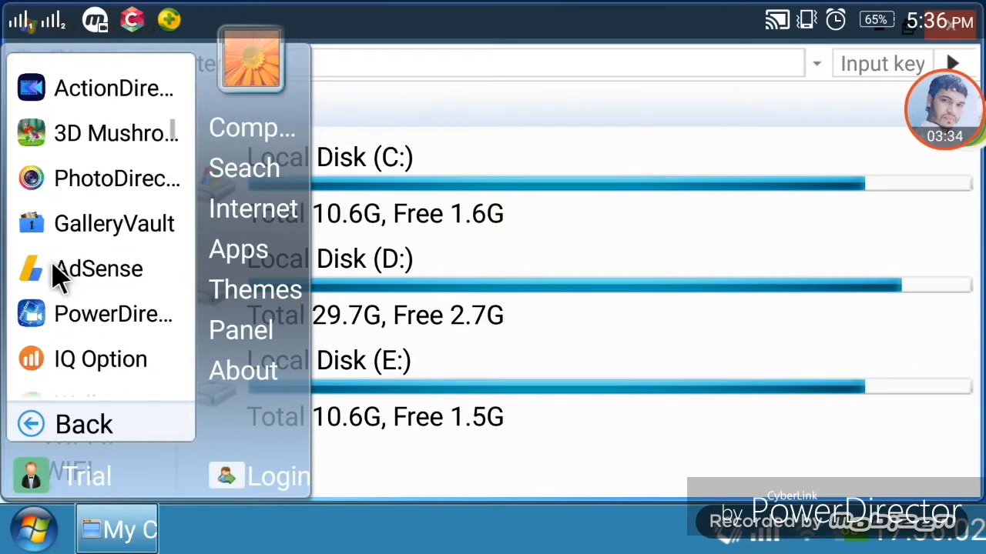
scroll(down, 3)
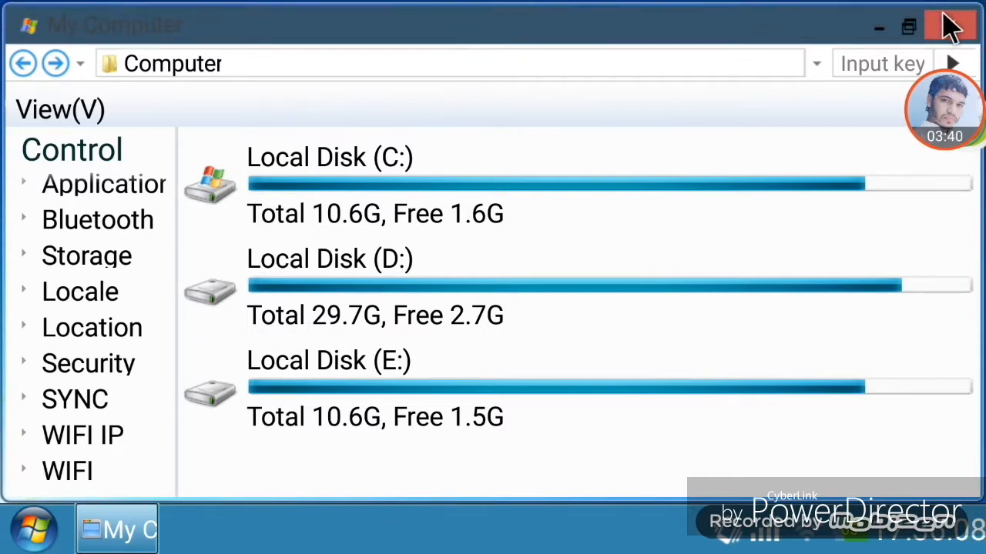
click(949, 25)
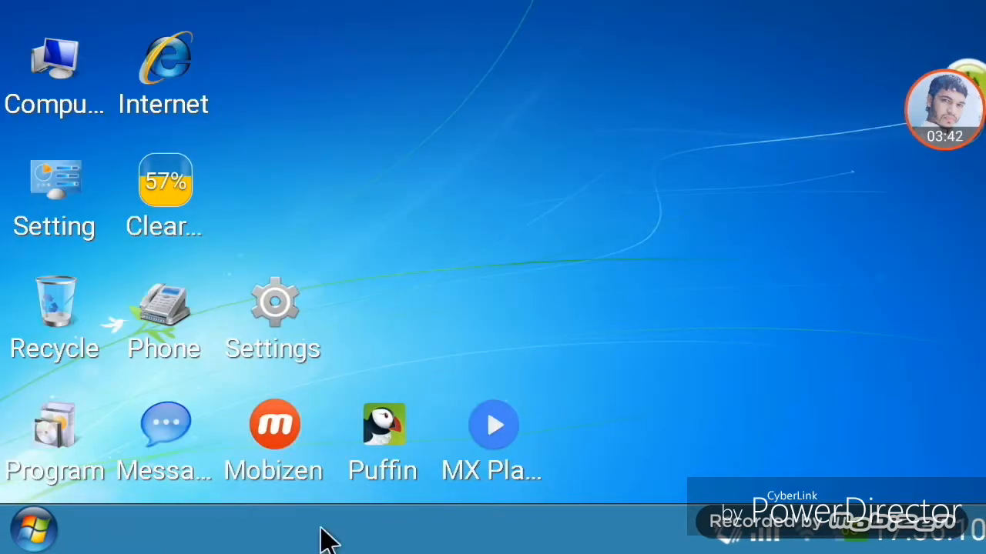
mouse_move(163, 323)
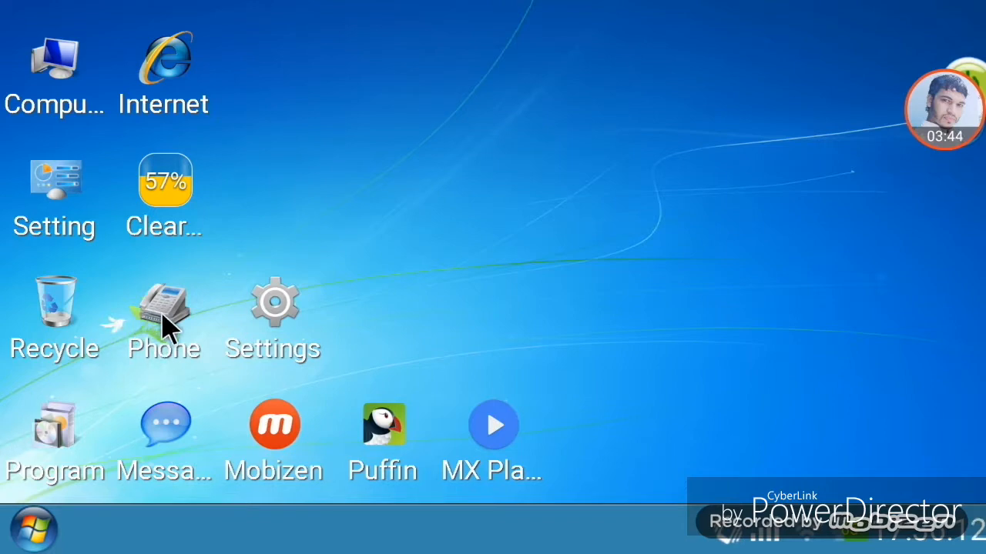
mouse_move(115, 342)
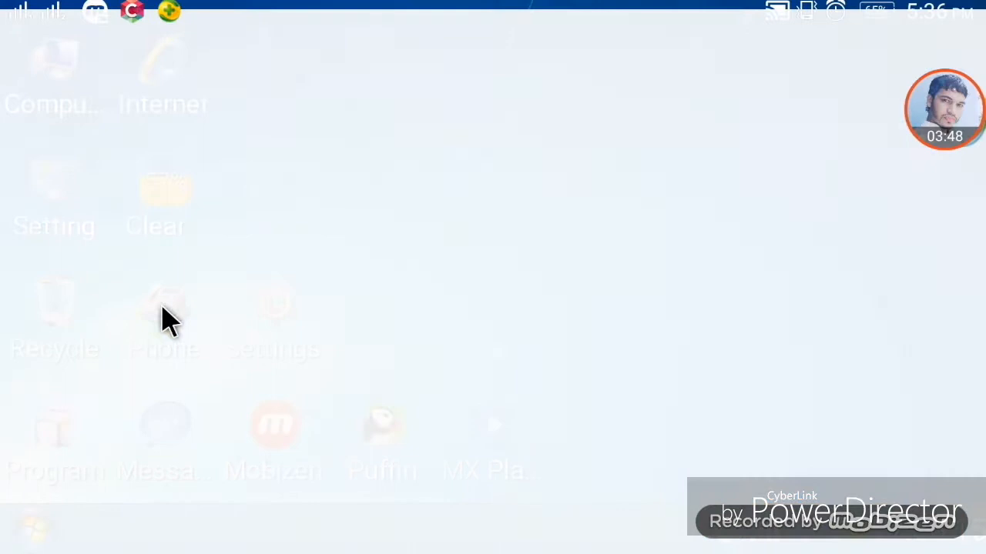
Step: View the last call to 8080 on the Dialer tab with the slowed animations
click(163, 316)
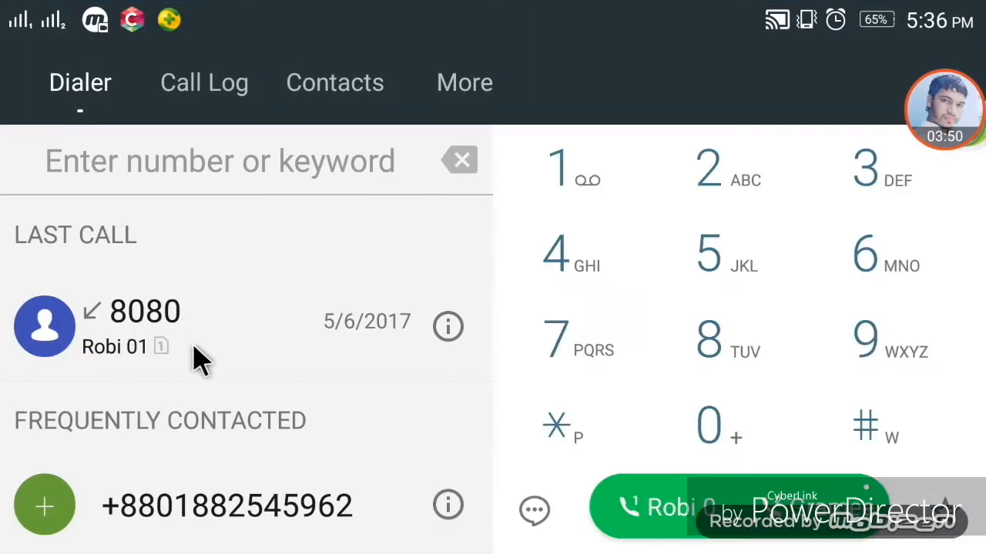
mouse_move(485, 439)
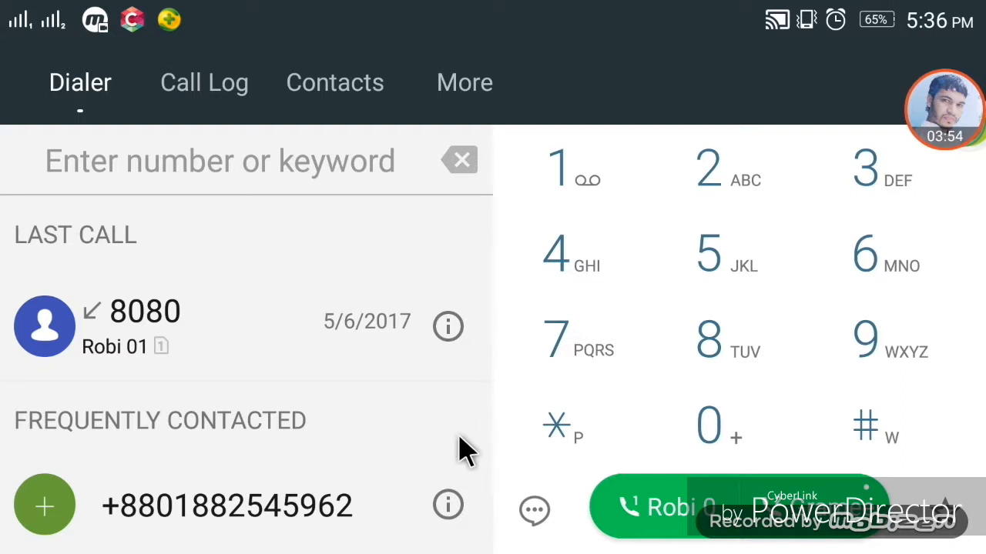
mouse_move(684, 416)
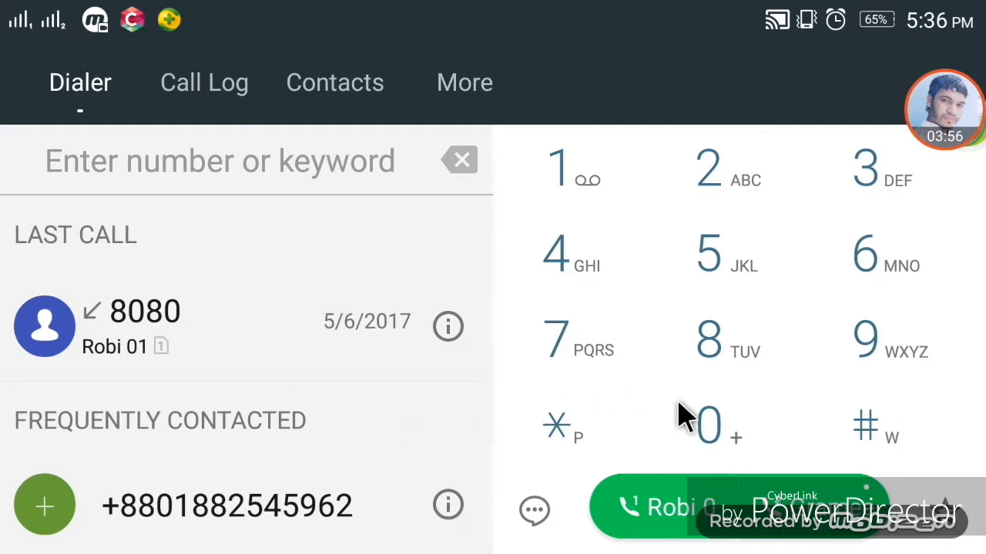
mouse_move(506, 419)
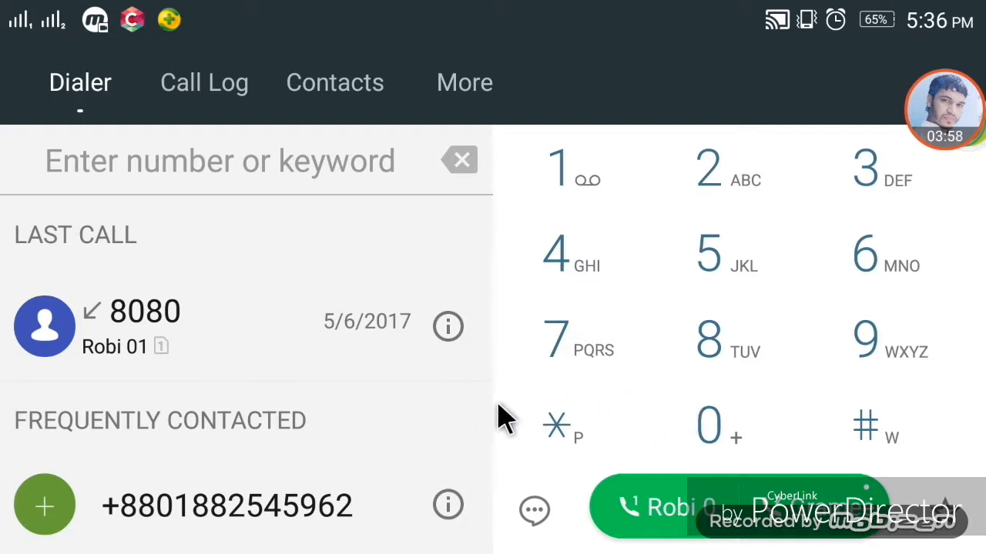
mouse_move(624, 416)
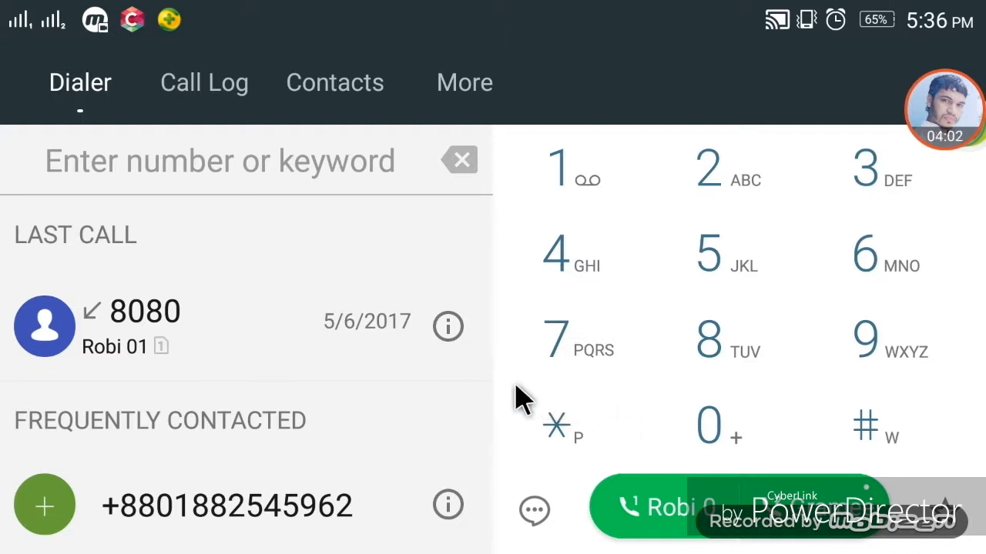
mouse_move(203, 385)
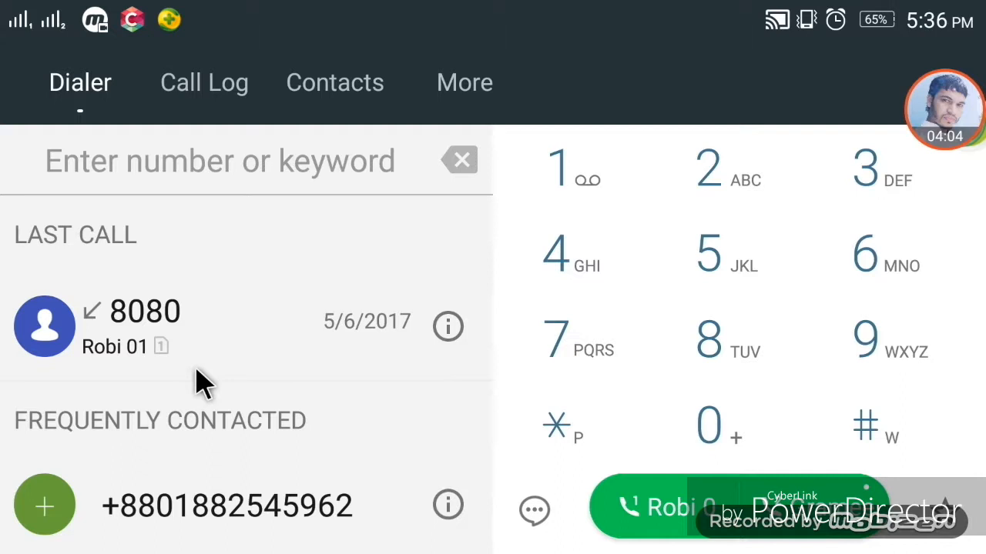
mouse_move(215, 377)
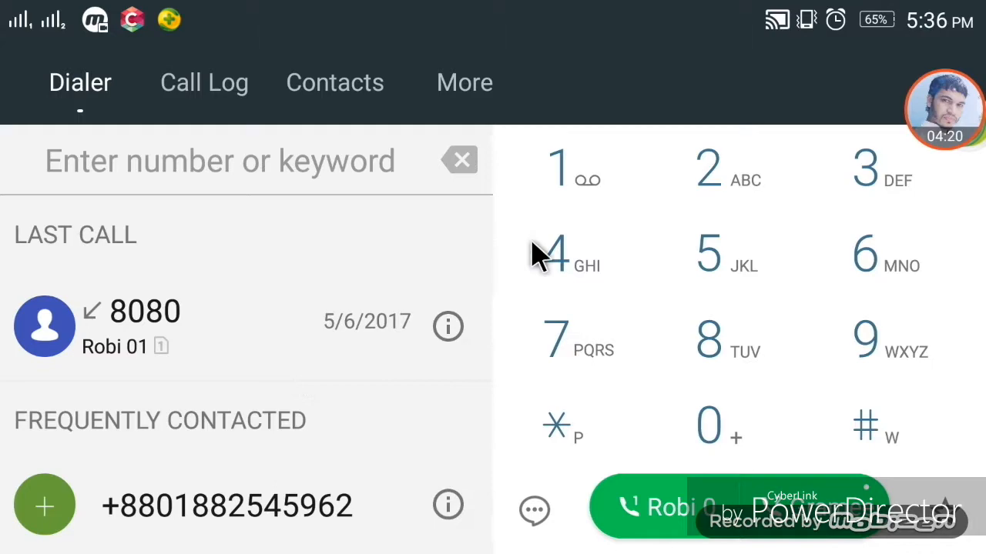
mouse_move(293, 342)
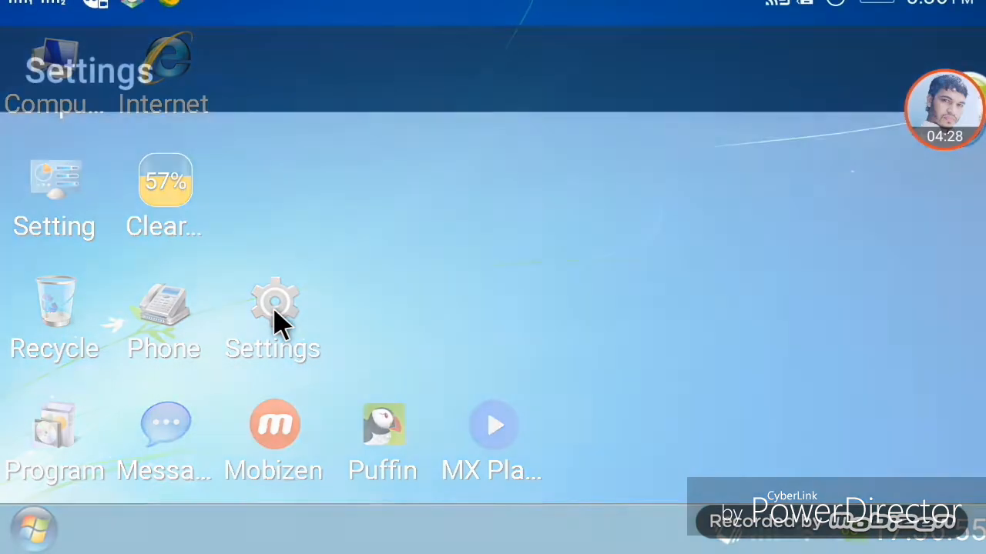
Step: Return to Developer options and scroll to the animation scale entries
click(274, 315)
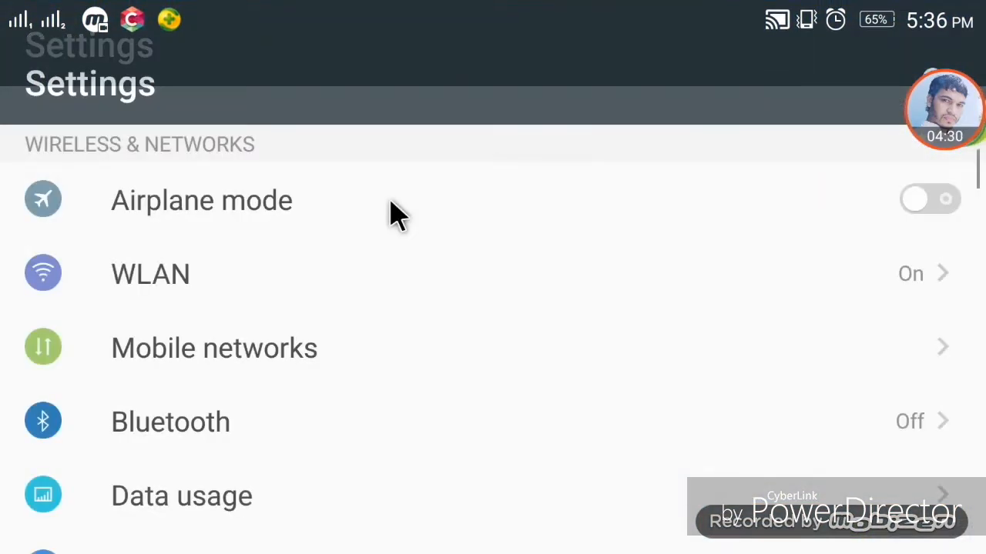
scroll(down, 3)
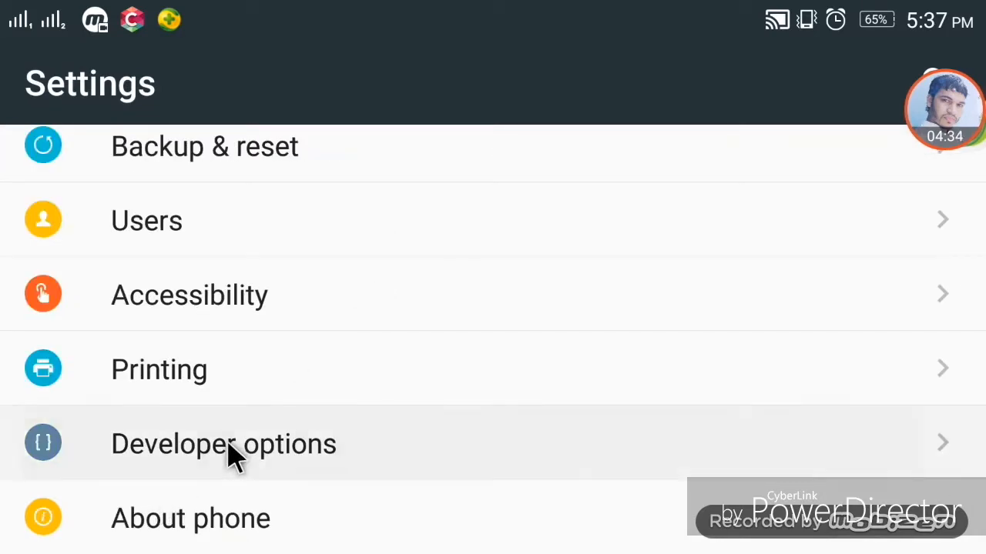
click(223, 444)
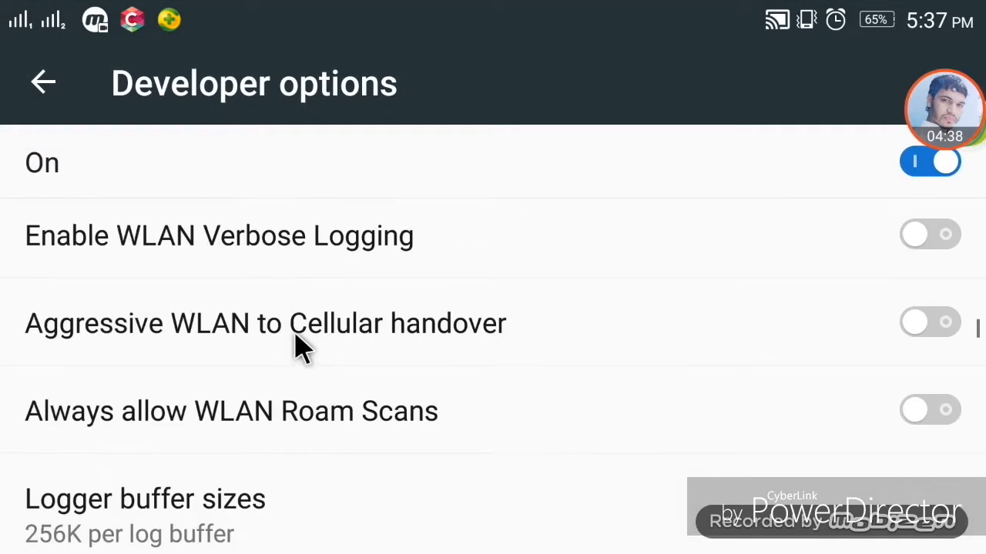
scroll(down, 3)
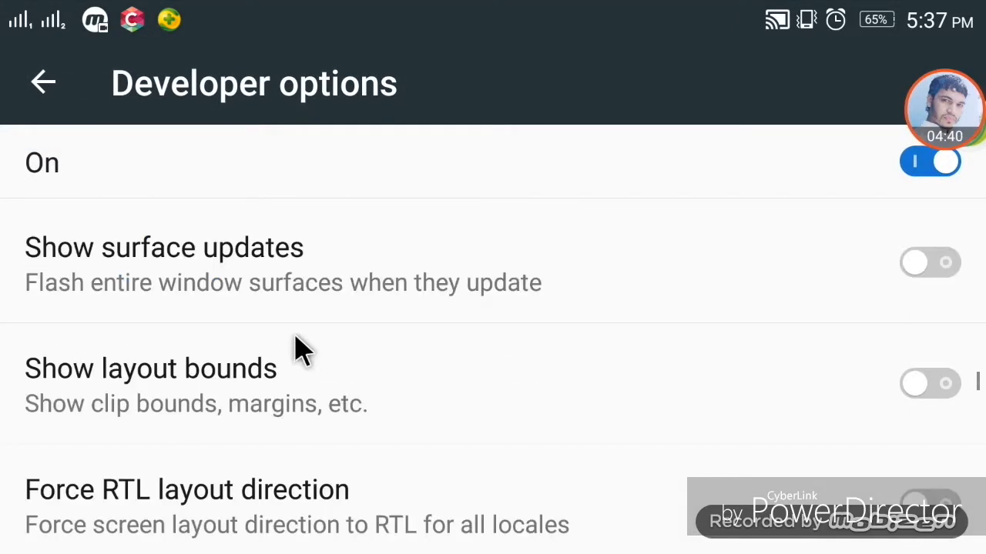
scroll(down, 3)
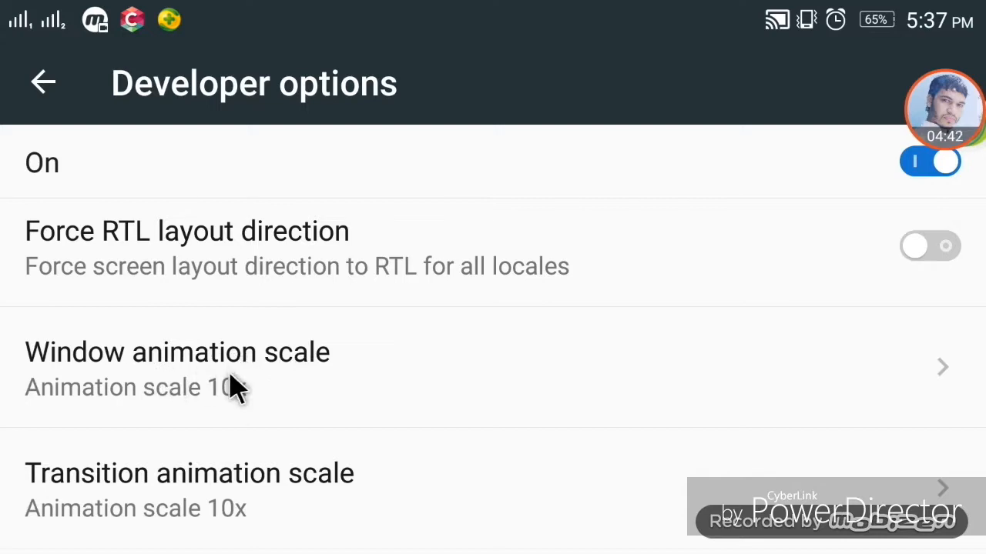
Step: Reset window, transition and animator duration scales to 1x and leave Developer options
click(177, 351)
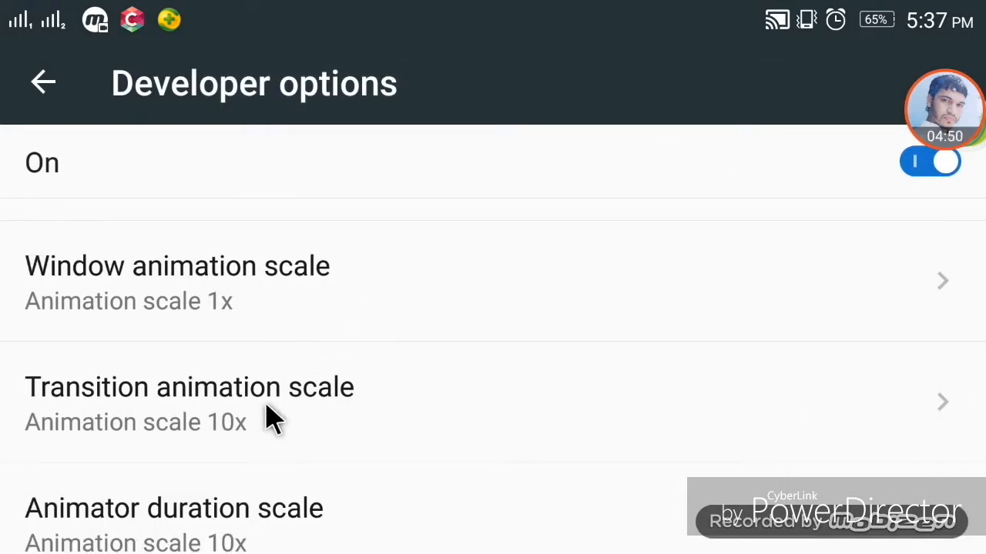
click(189, 387)
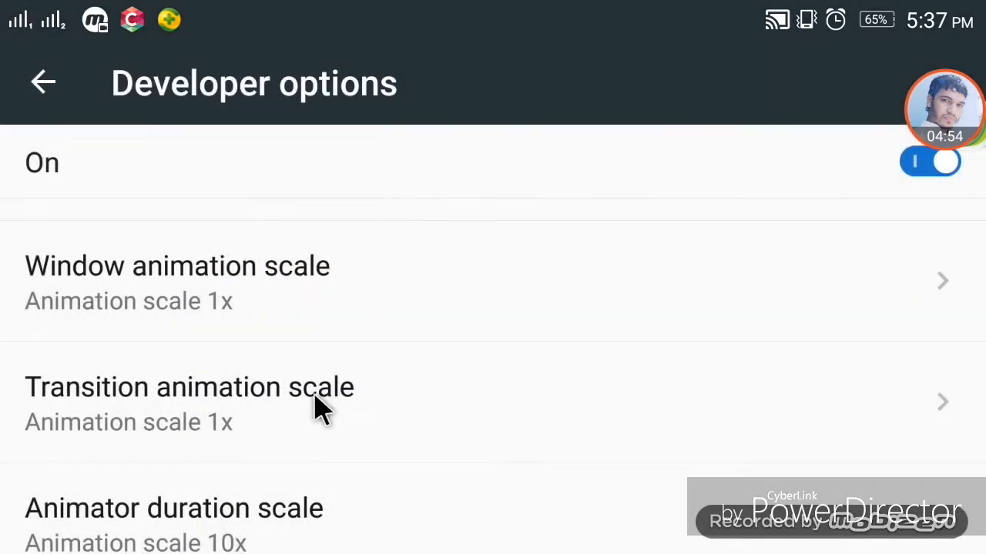
scroll(down, 3)
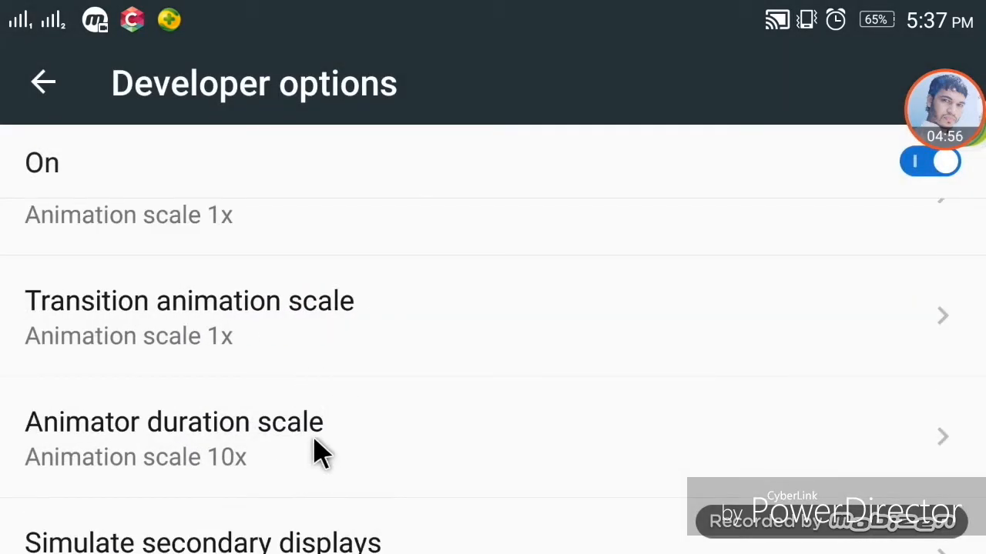
click(174, 422)
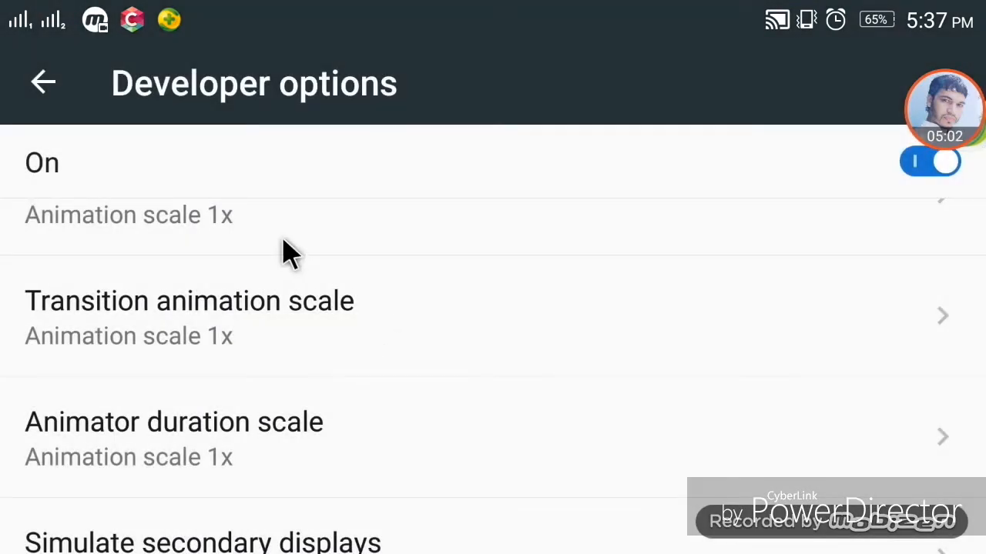
mouse_move(43, 83)
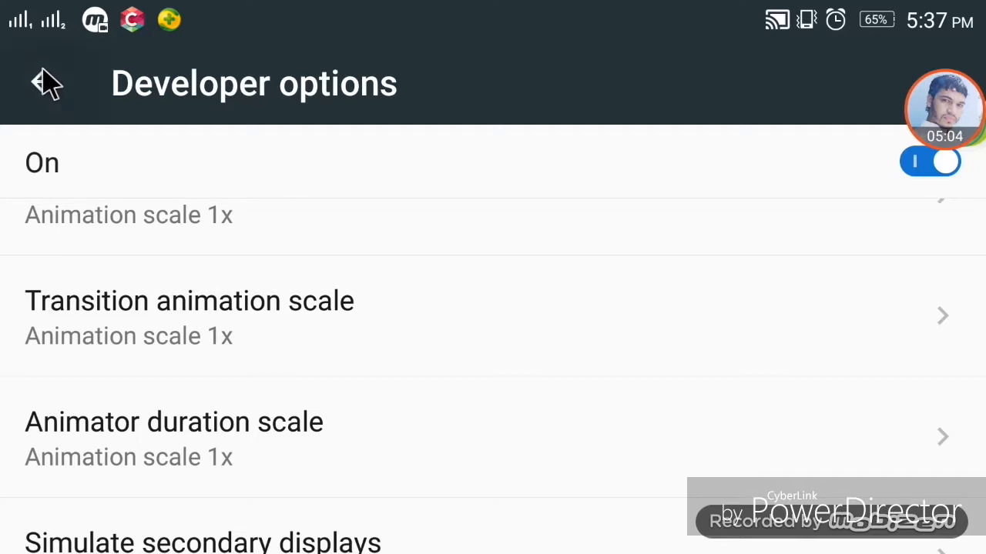
click(44, 83)
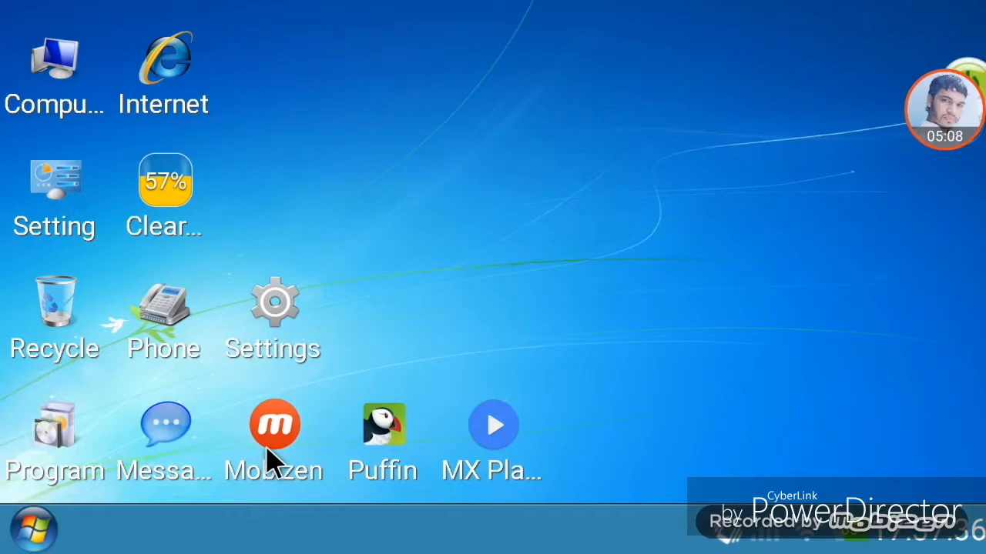
mouse_move(493, 447)
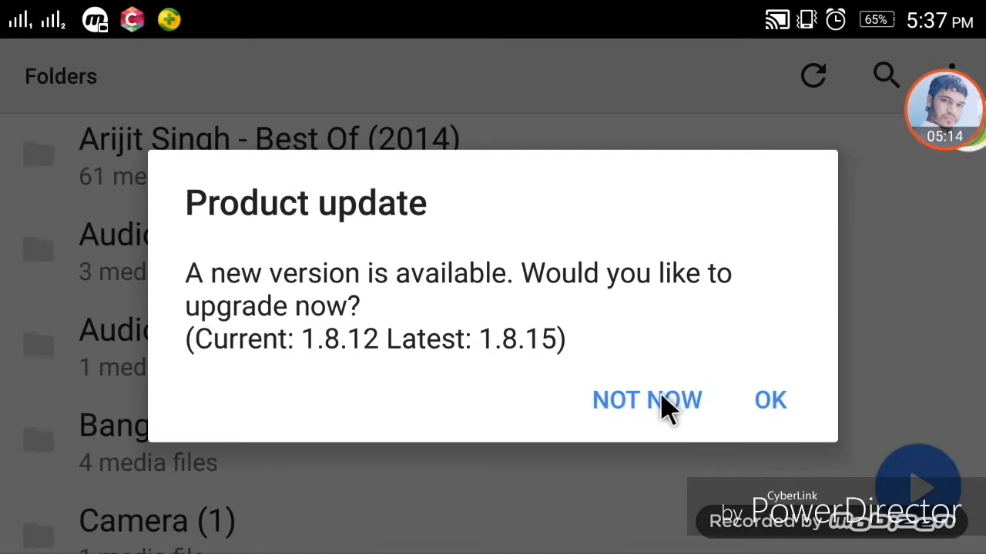
click(647, 400)
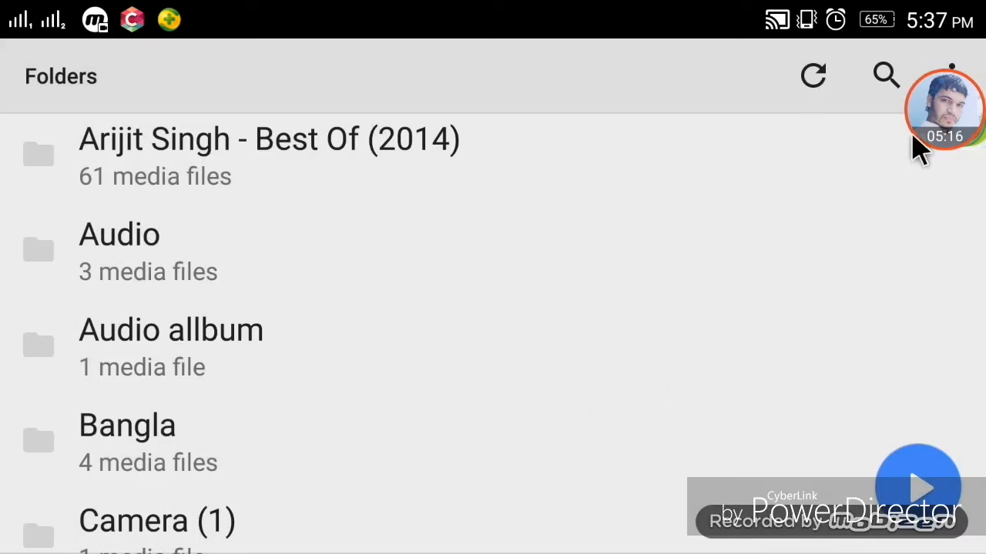
mouse_move(514, 325)
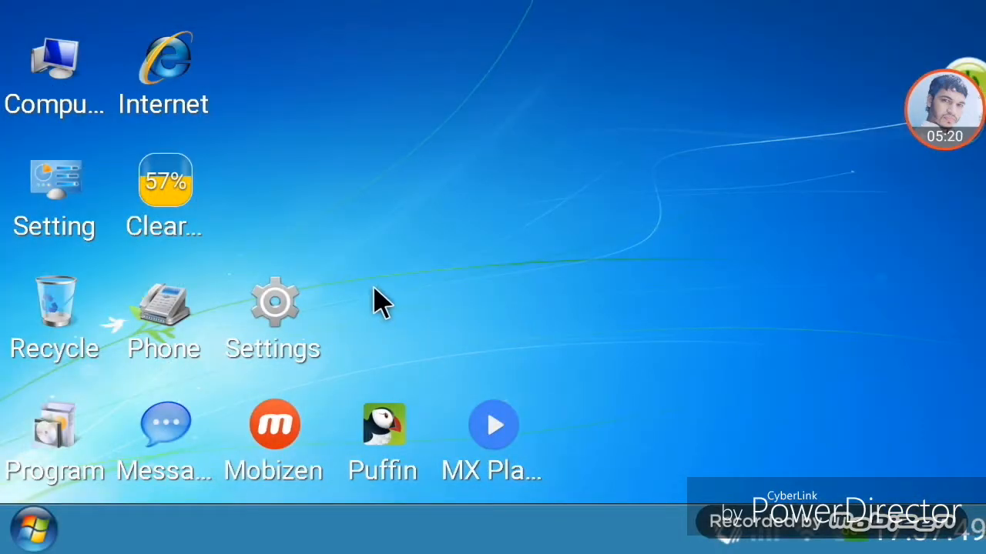
mouse_move(429, 277)
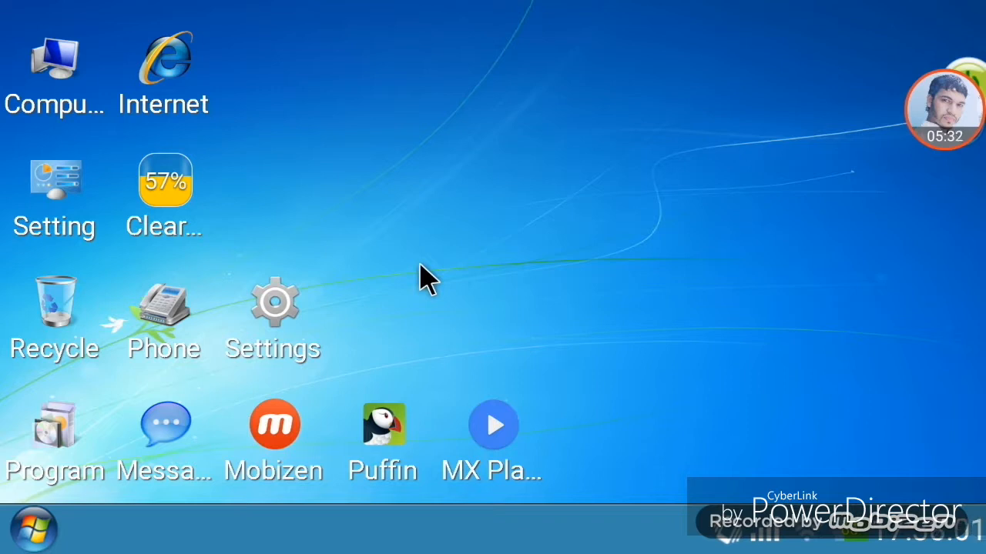
mouse_move(342, 339)
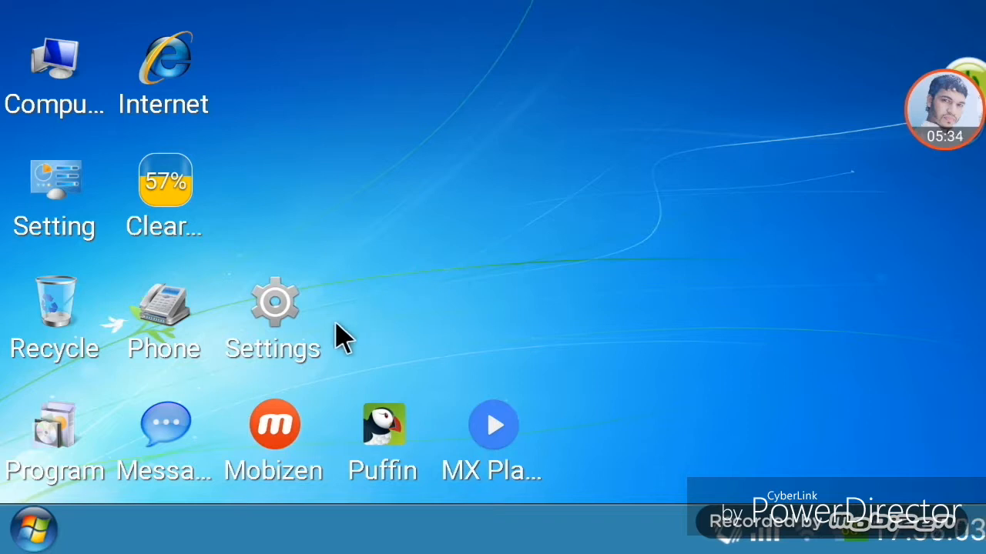